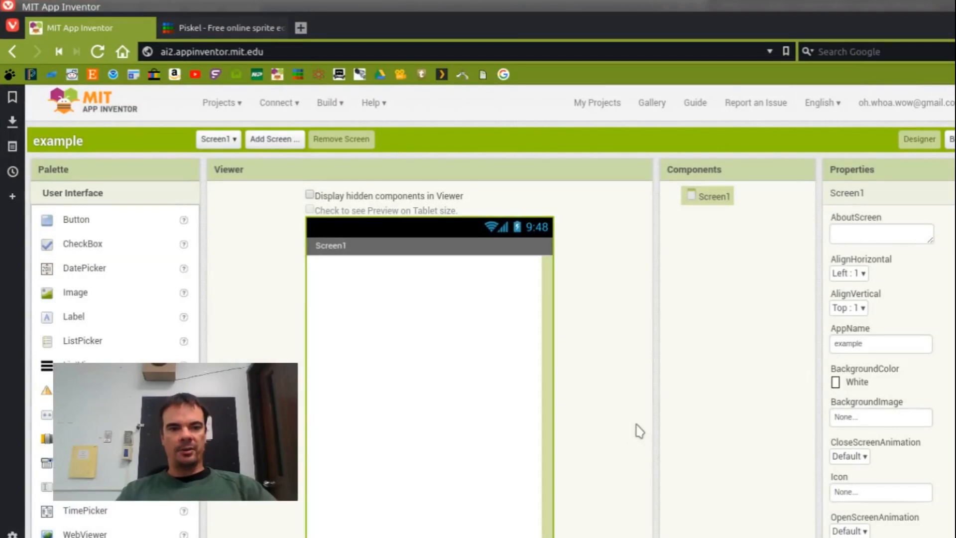
mouse_move(612, 443)
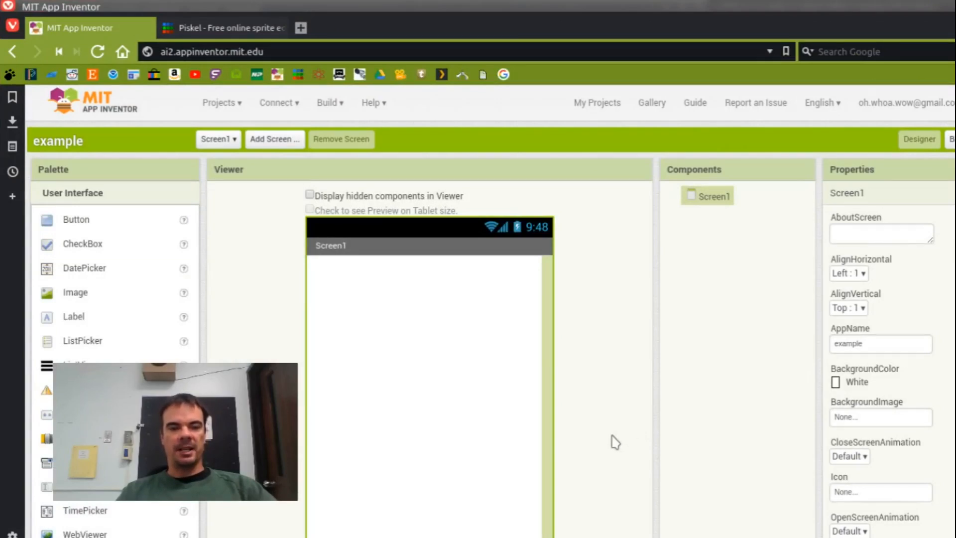
mouse_move(600, 437)
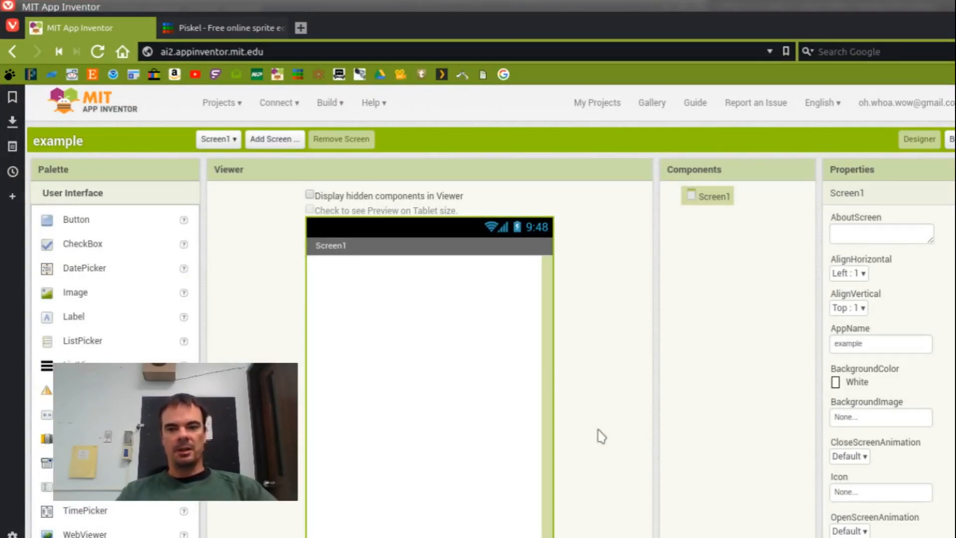
mouse_move(597, 396)
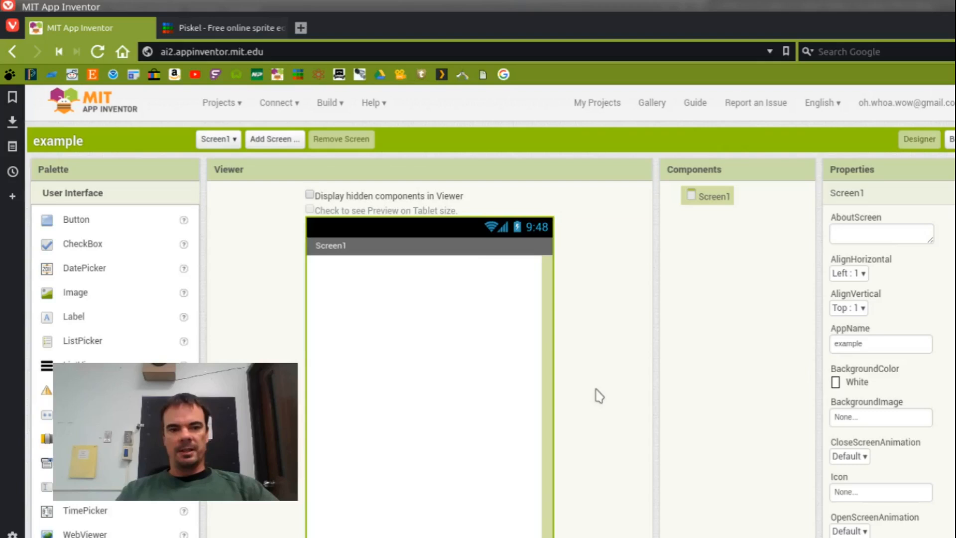
- Start a new Piskel sprite and draw a large yellow circle outline with the Circle tool
click(232, 28)
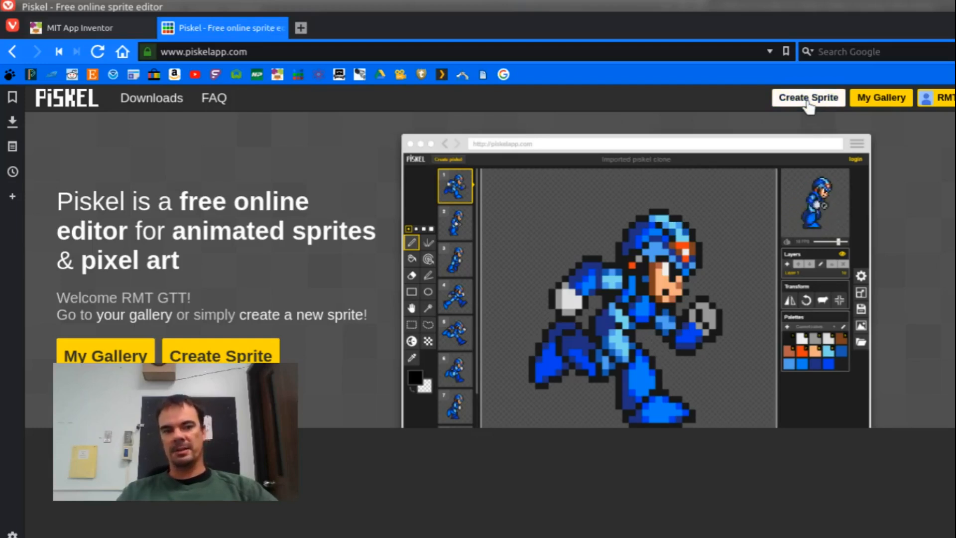
click(808, 97)
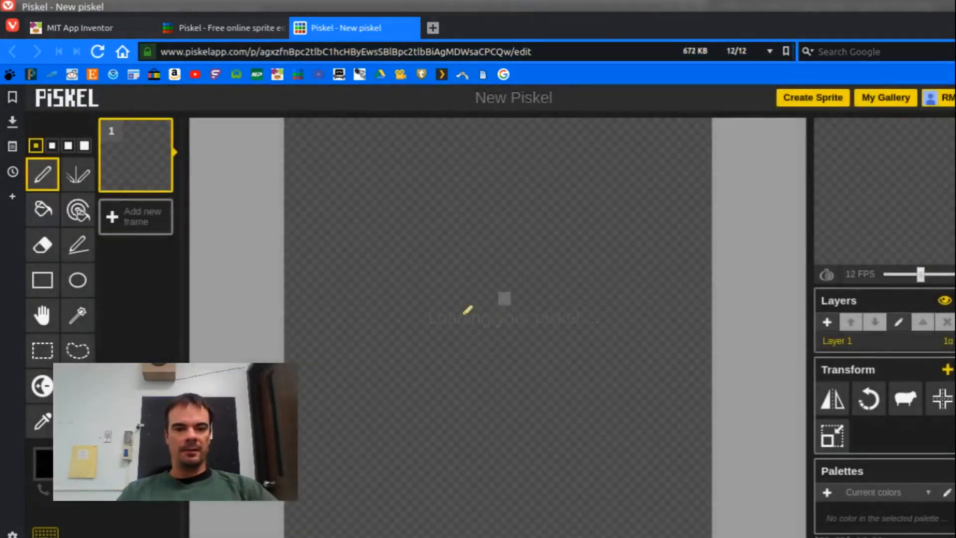
click(77, 281)
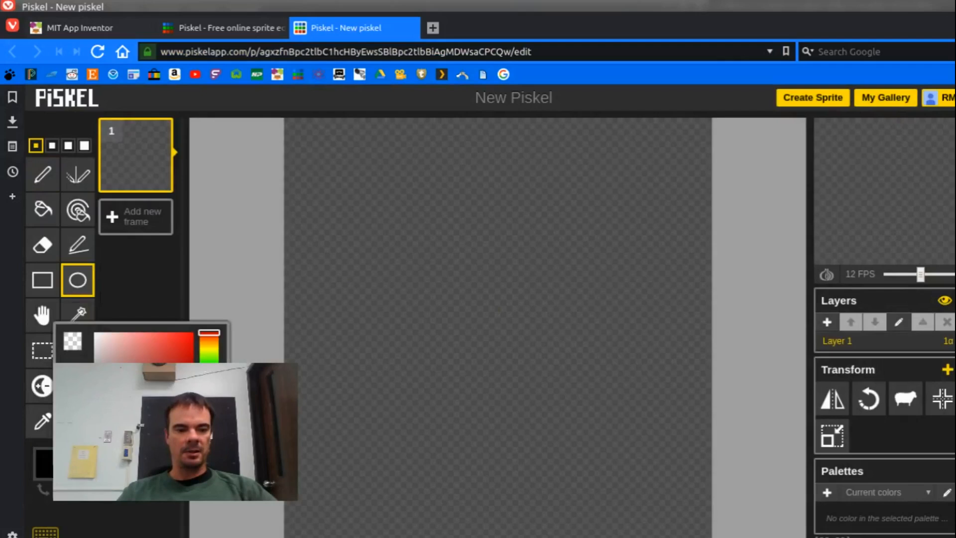
click(208, 350)
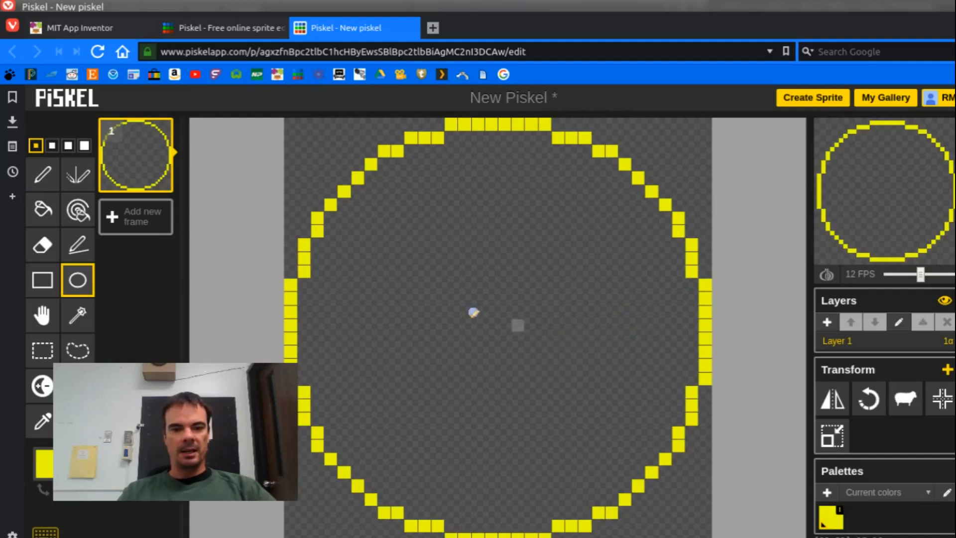
- Fill the circle solid yellow and draw a black square eye near its upper right
click(42, 210)
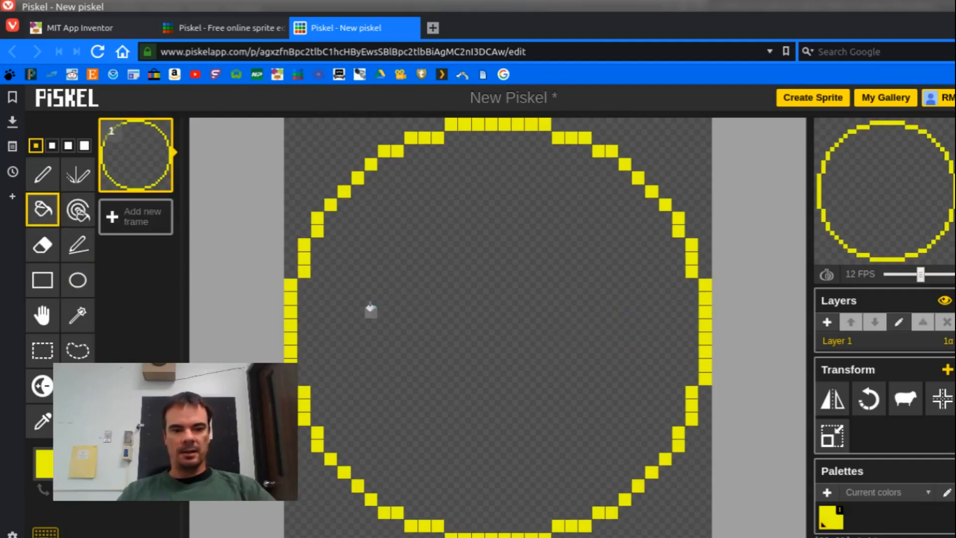
click(371, 312)
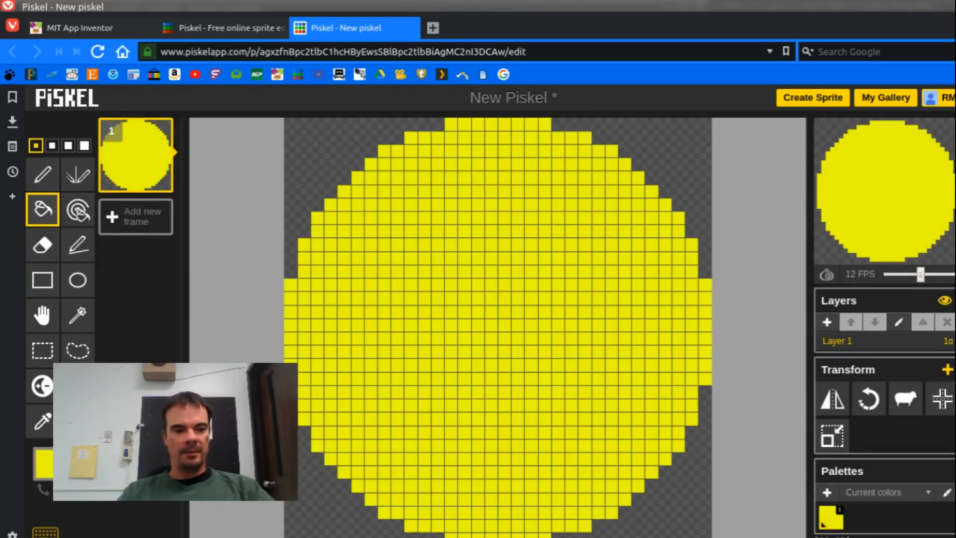
click(44, 464)
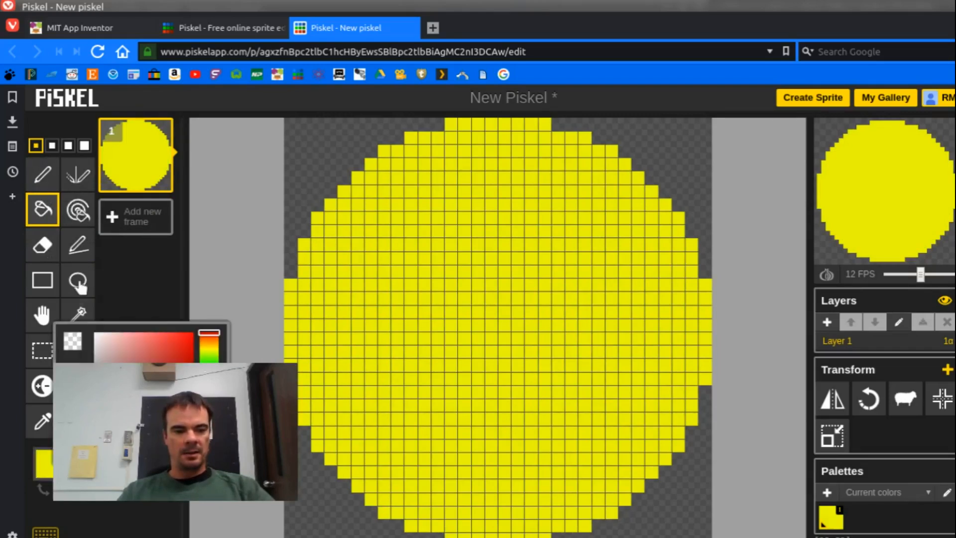
click(43, 173)
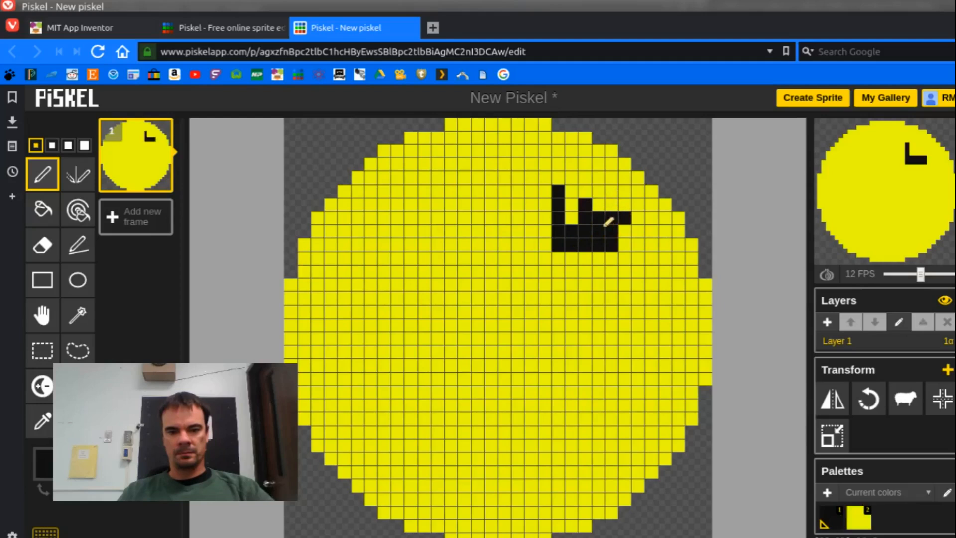
click(594, 214)
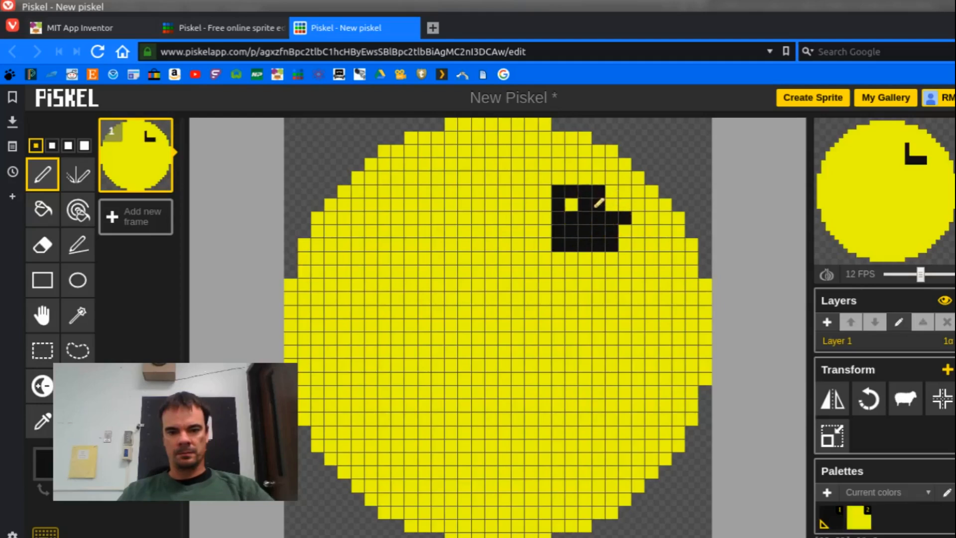
click(585, 205)
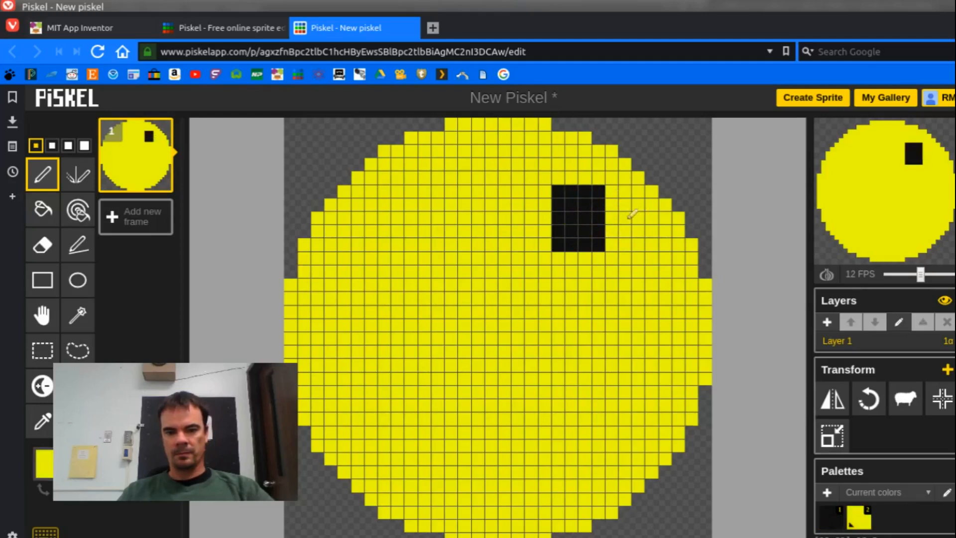
mouse_move(134, 231)
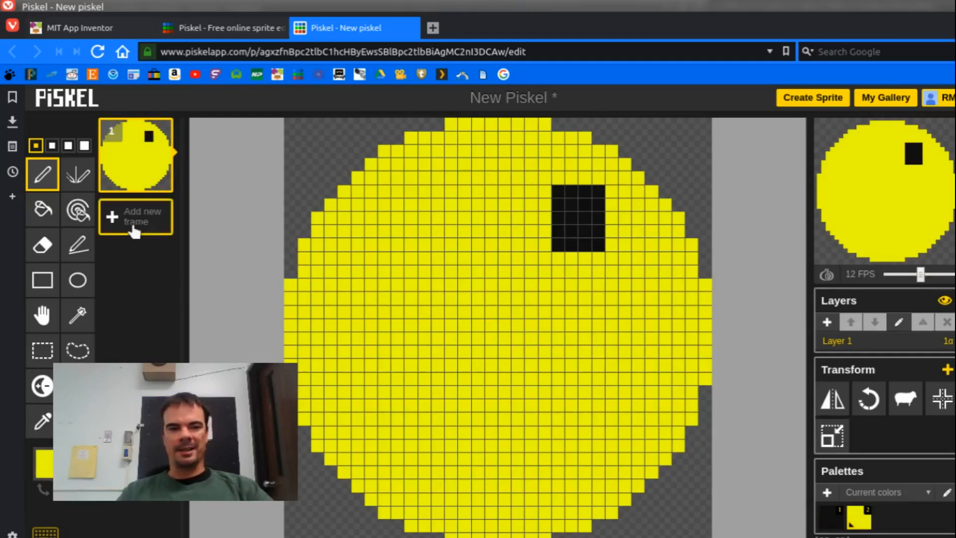
- Add a second frame and cut an open mouth wedge into the yellow face
click(136, 216)
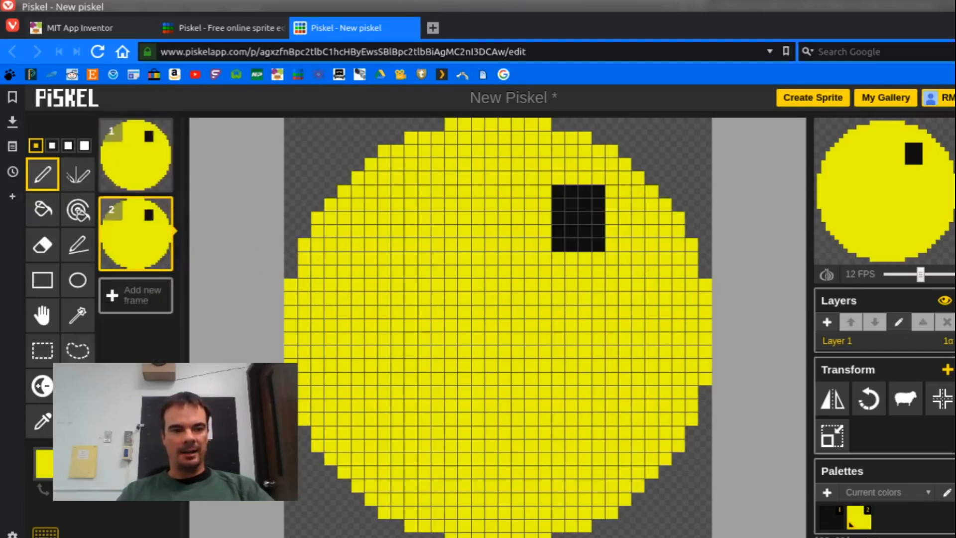
click(44, 464)
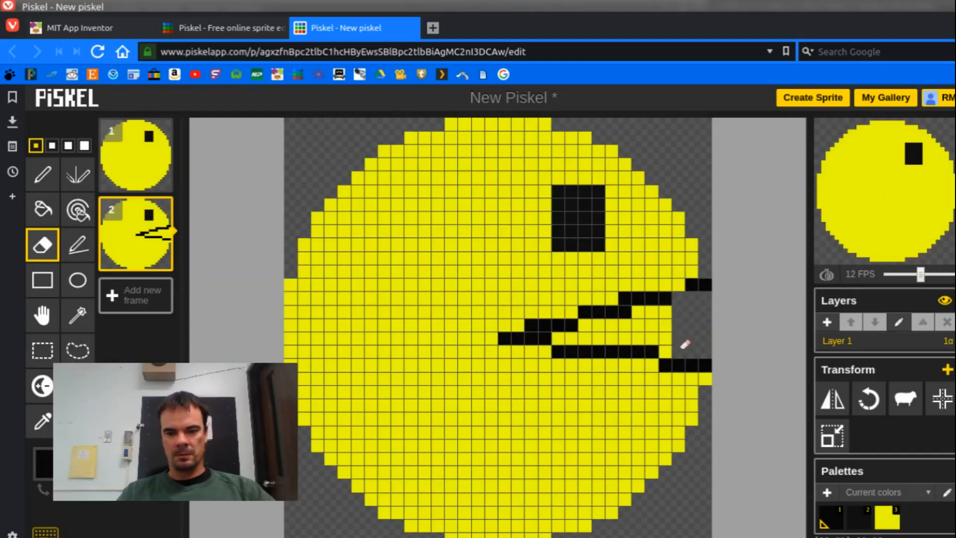
click(566, 337)
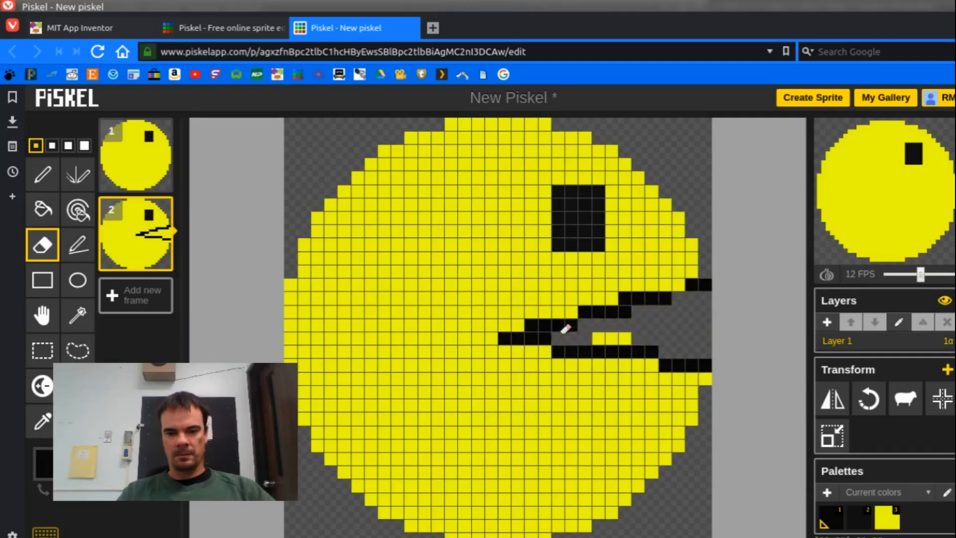
click(42, 174)
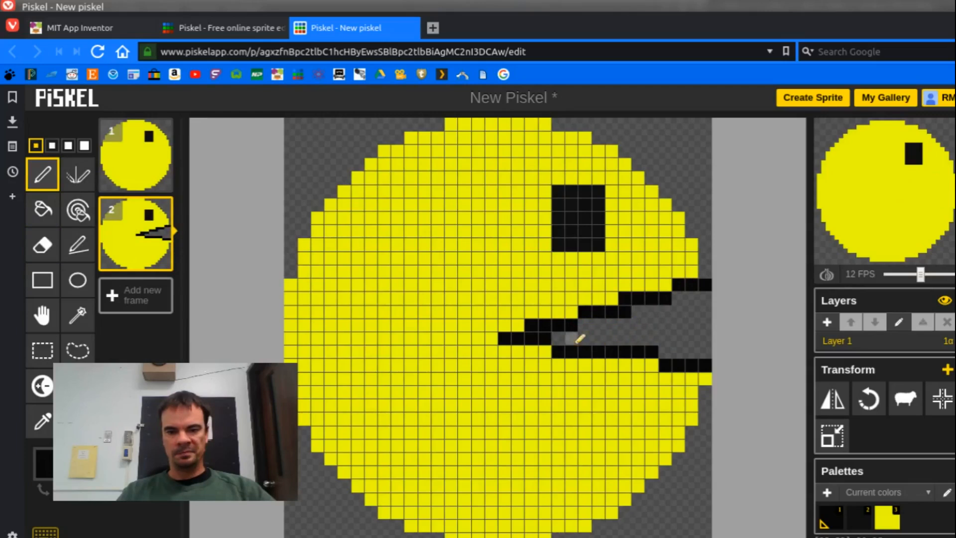
click(42, 245)
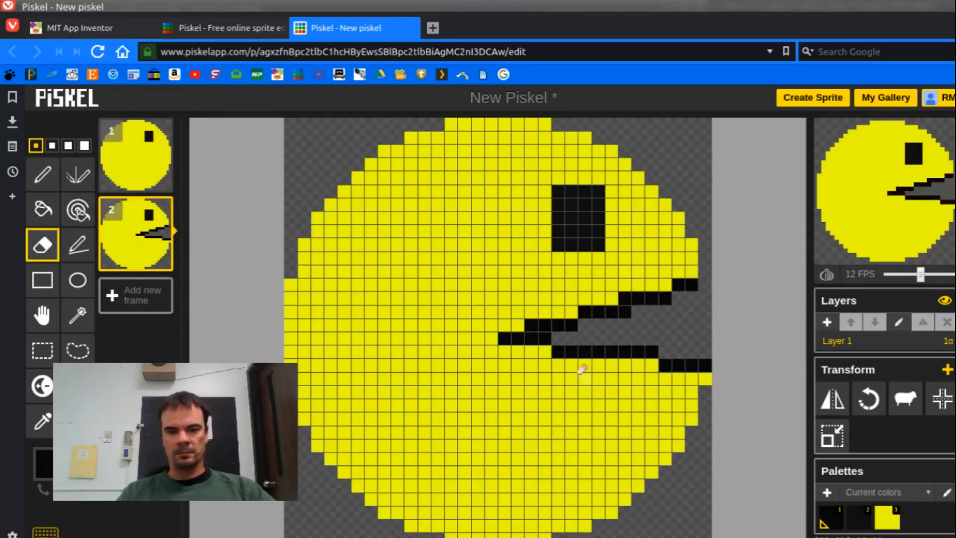
- Duplicate the open-mouth frame and widen the mouth further on the new frame
click(159, 258)
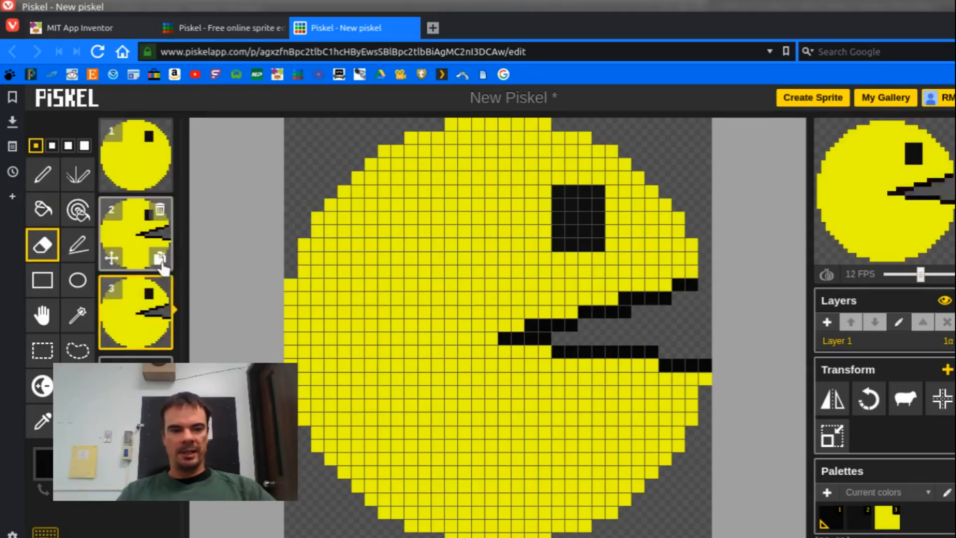
mouse_move(159, 210)
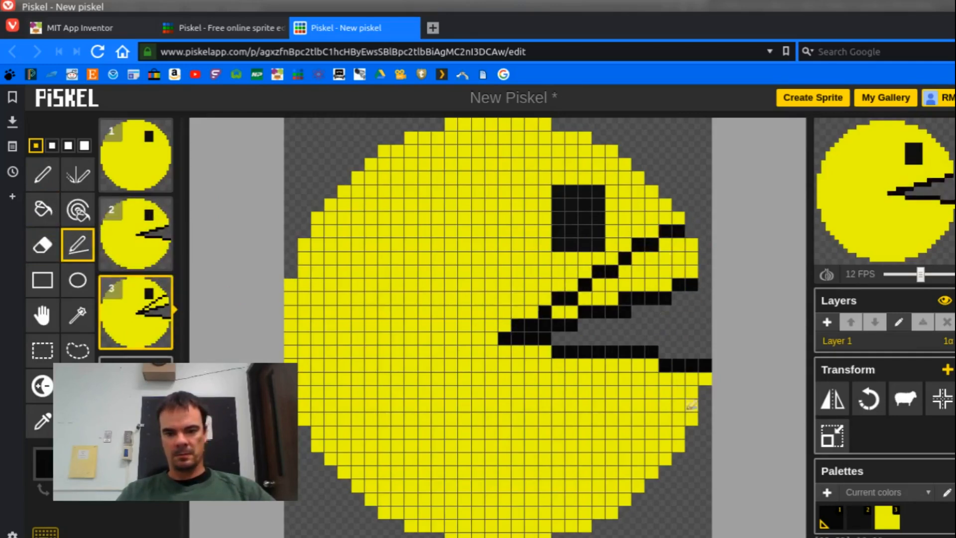
click(42, 245)
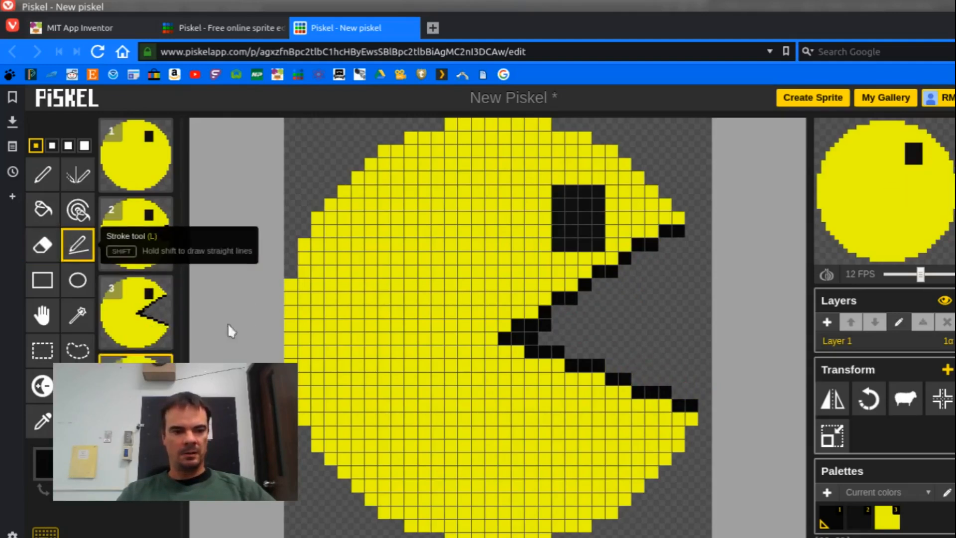
click(42, 245)
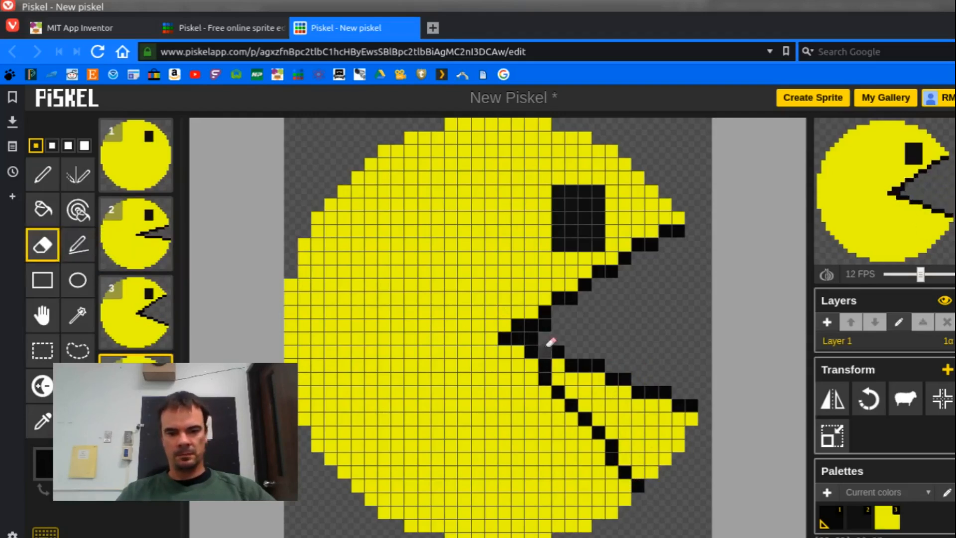
drag(549, 341, 577, 385)
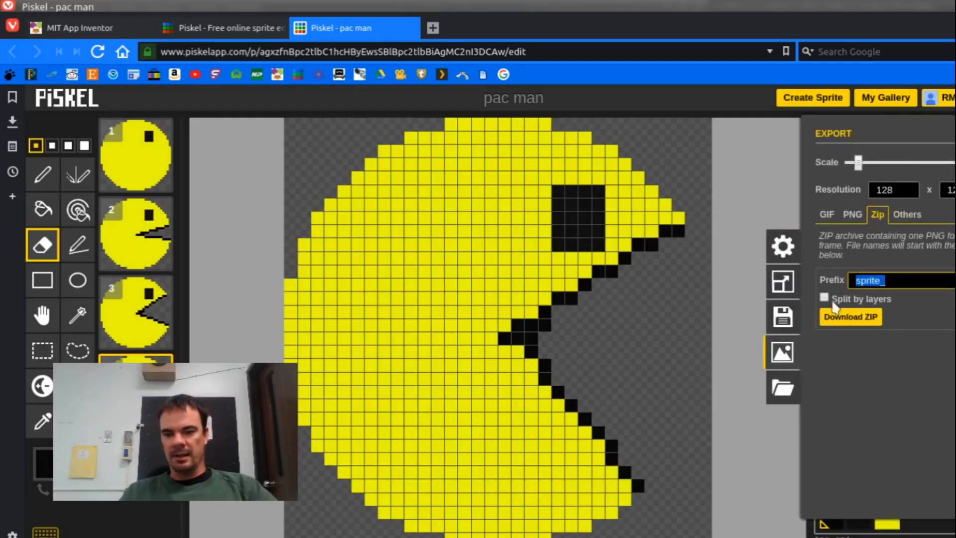
- Export the pac man sprite as a ZIP split by layers and download it
click(825, 299)
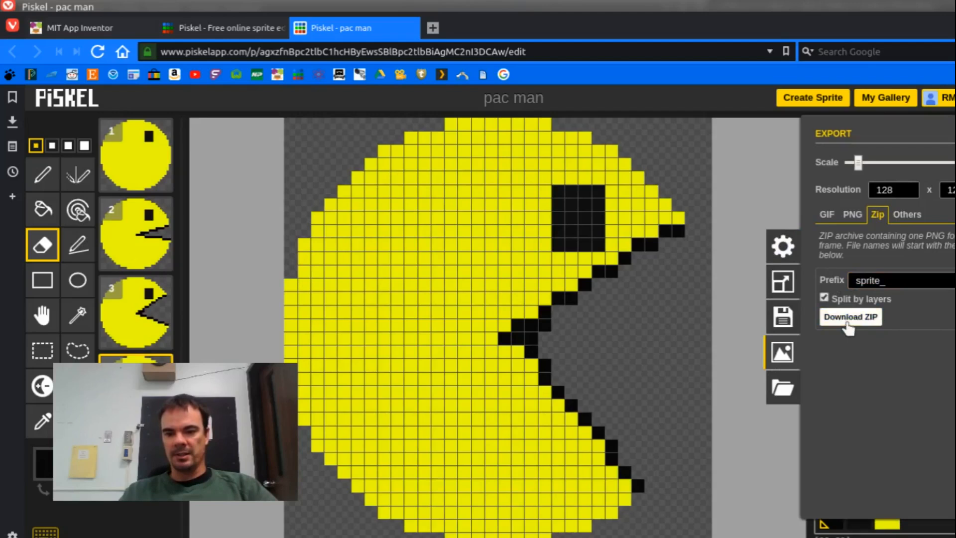
click(850, 317)
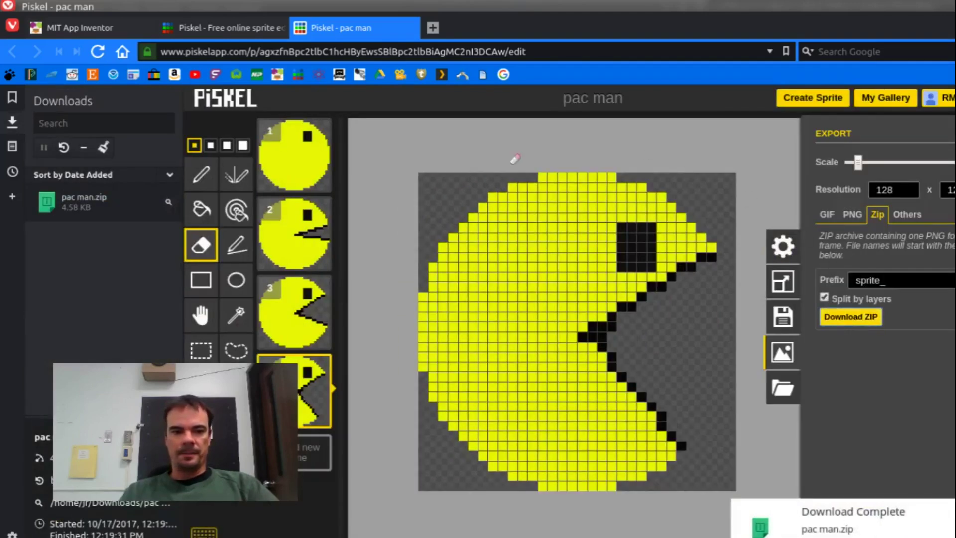
mouse_move(71, 212)
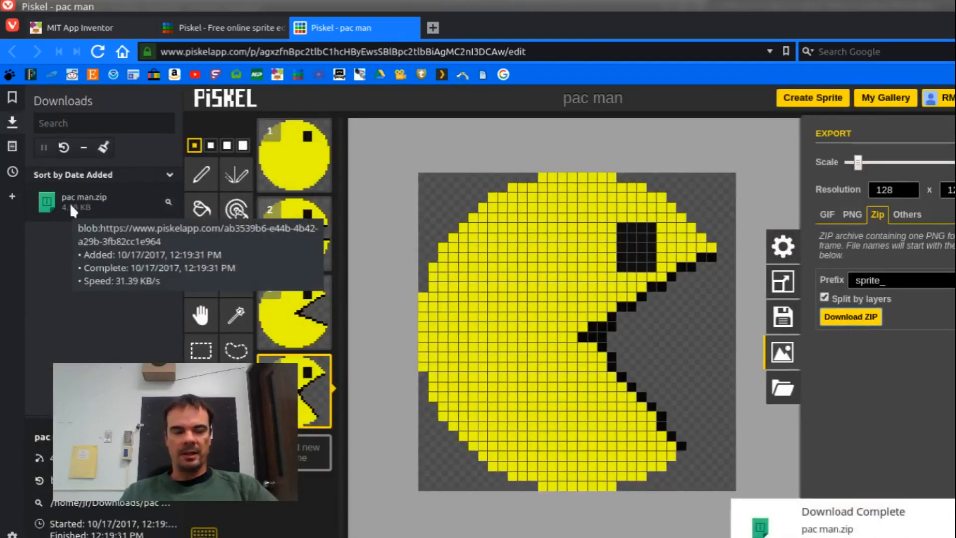
mouse_move(71, 197)
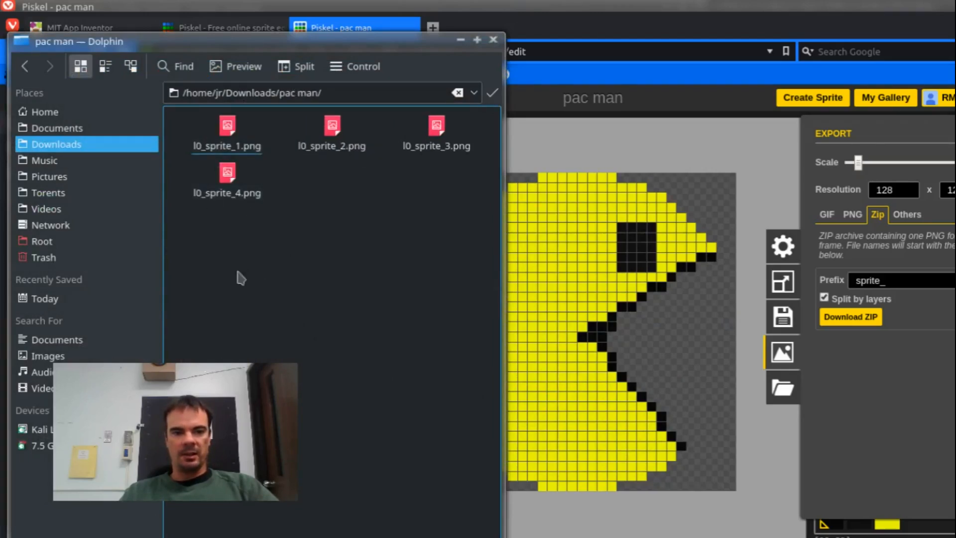
mouse_move(221, 229)
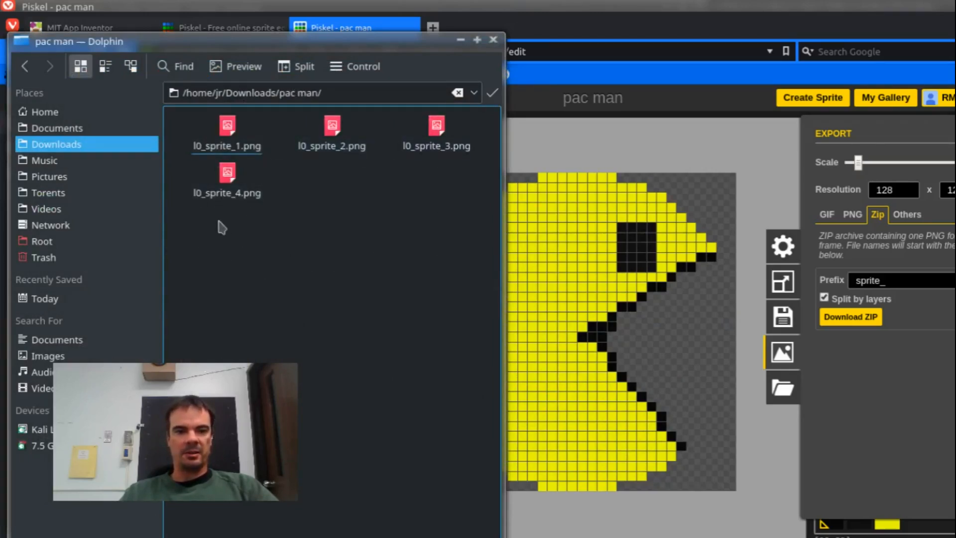
- Rename the extracted sprite frame files to 1.png–4.png in Dolphin and close the folder
click(227, 144)
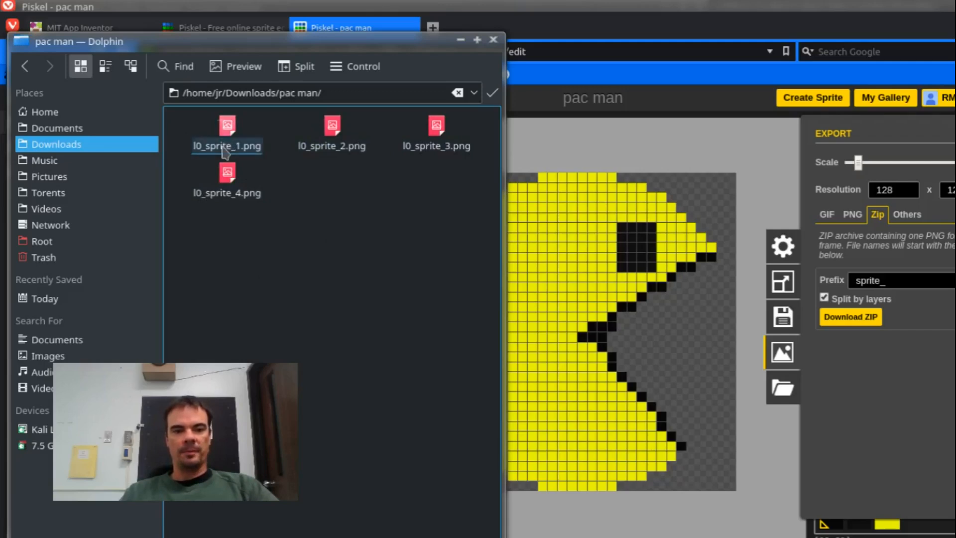
right_click(225, 145)
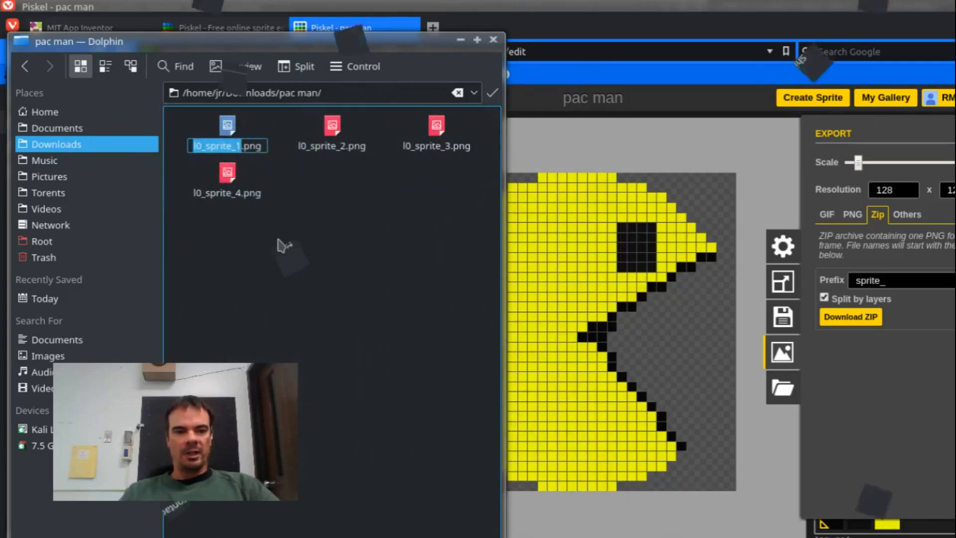
right_click(332, 127)
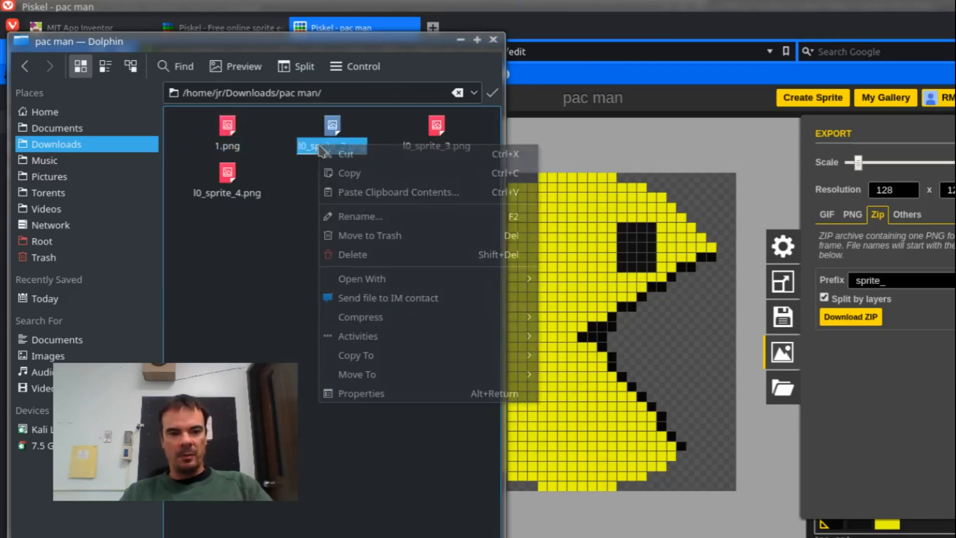
click(360, 216)
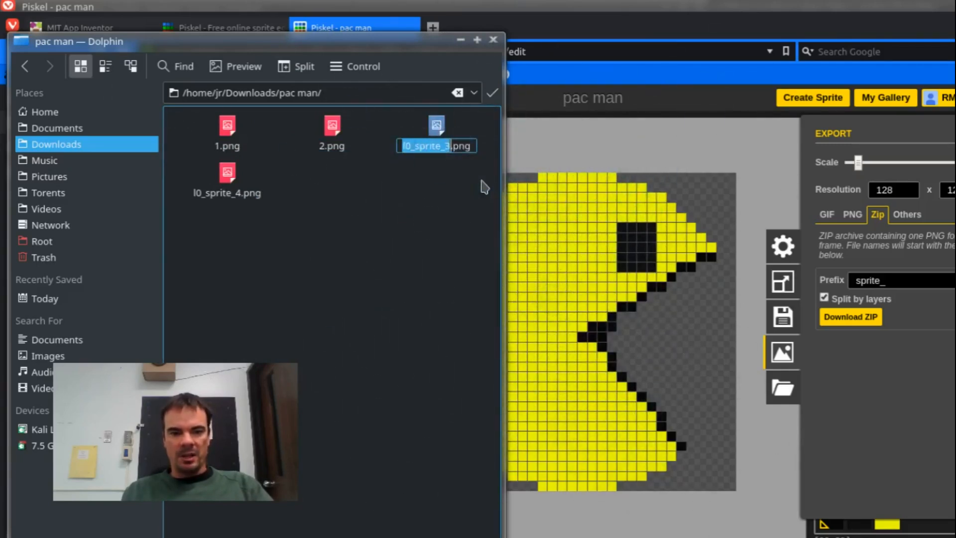
right_click(225, 174)
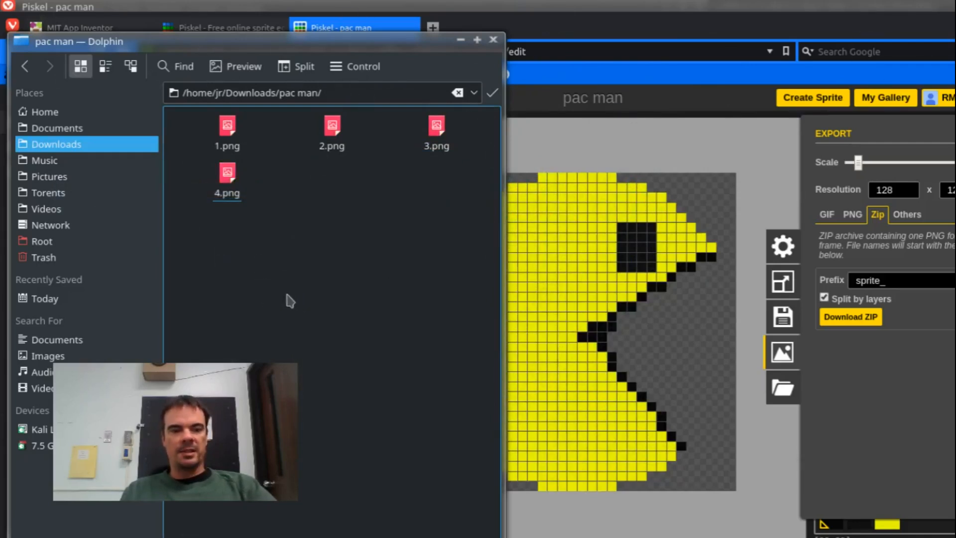
mouse_move(333, 264)
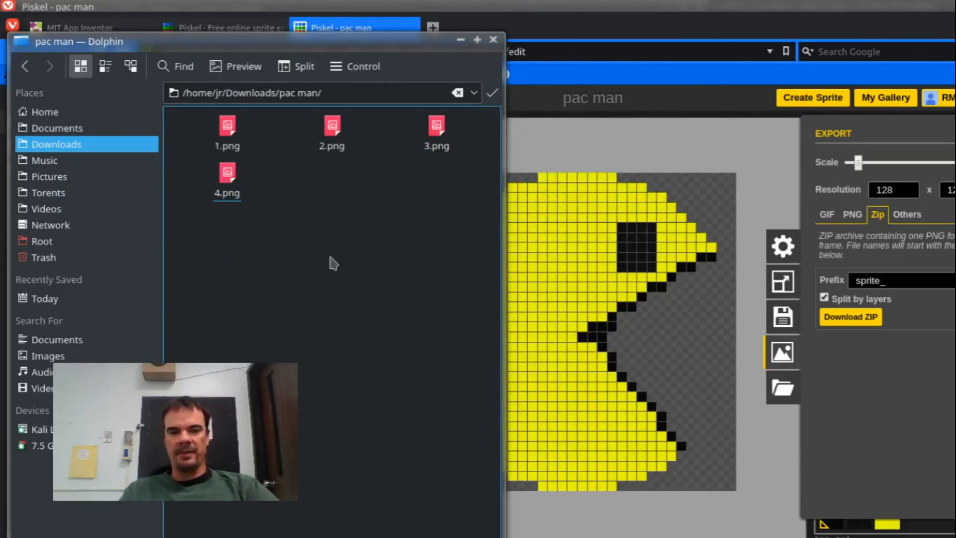
mouse_move(492, 41)
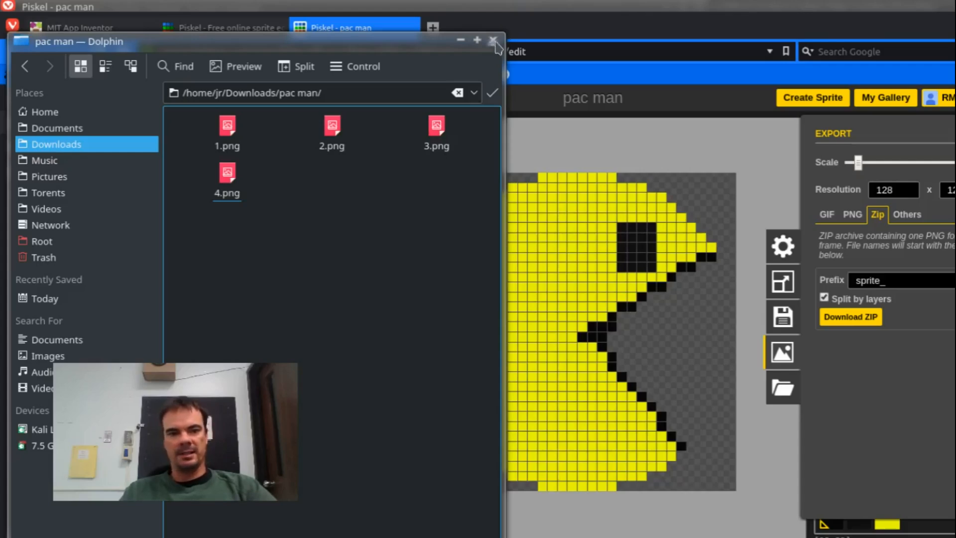
click(491, 40)
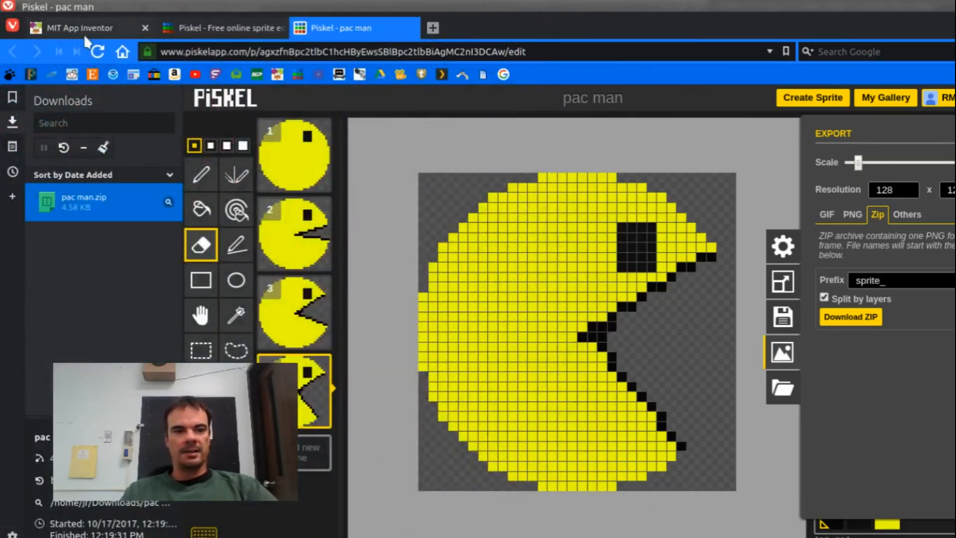
- Upload frame images 1.png and 2.png into the App Inventor project's Media
click(82, 28)
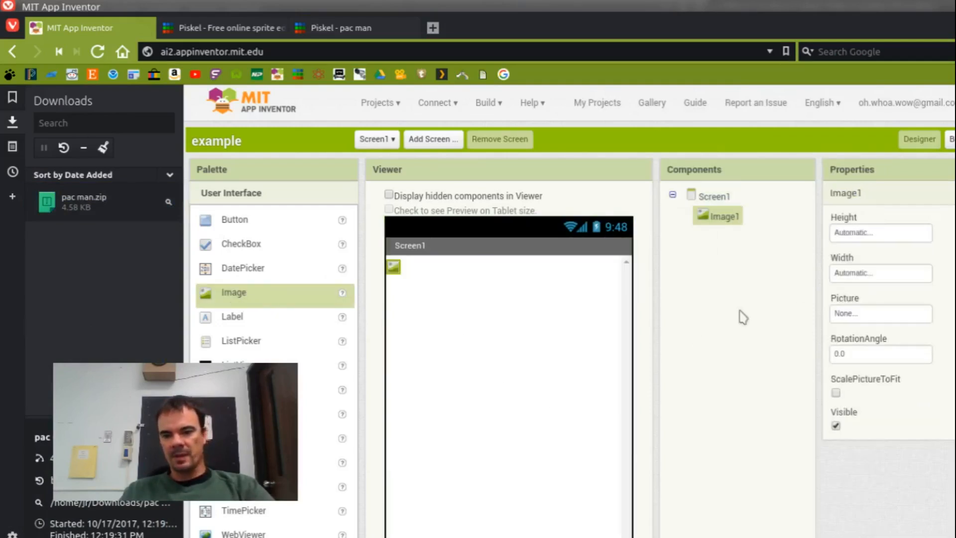
scroll(down, 3)
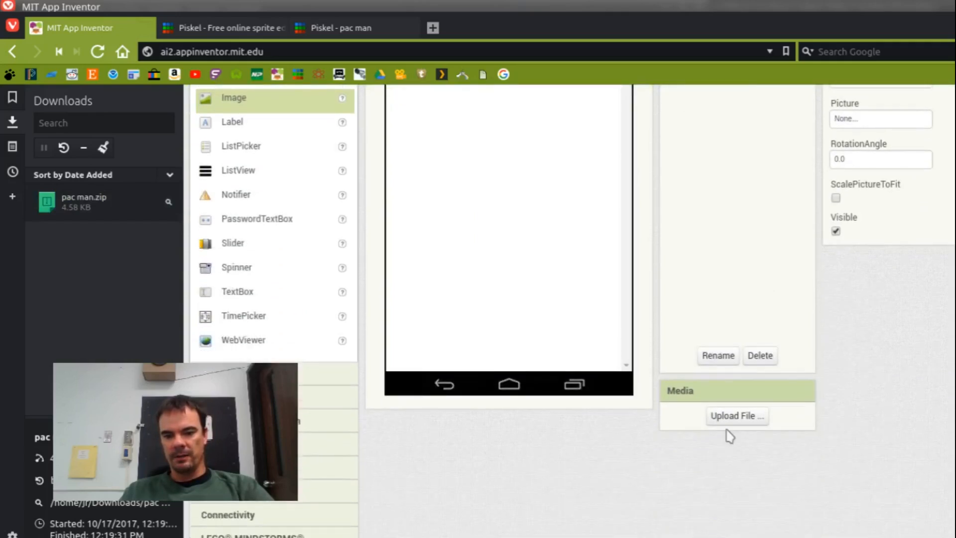
click(737, 416)
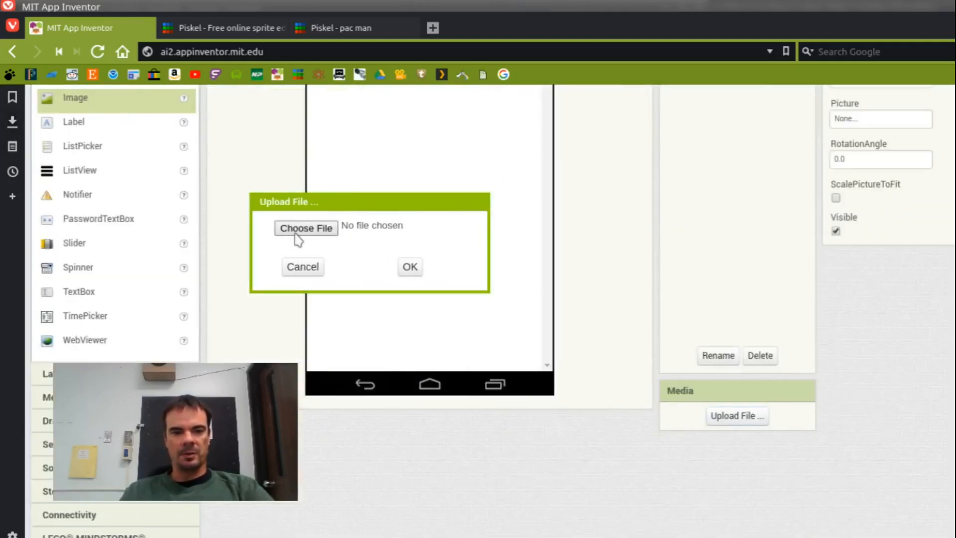
click(305, 228)
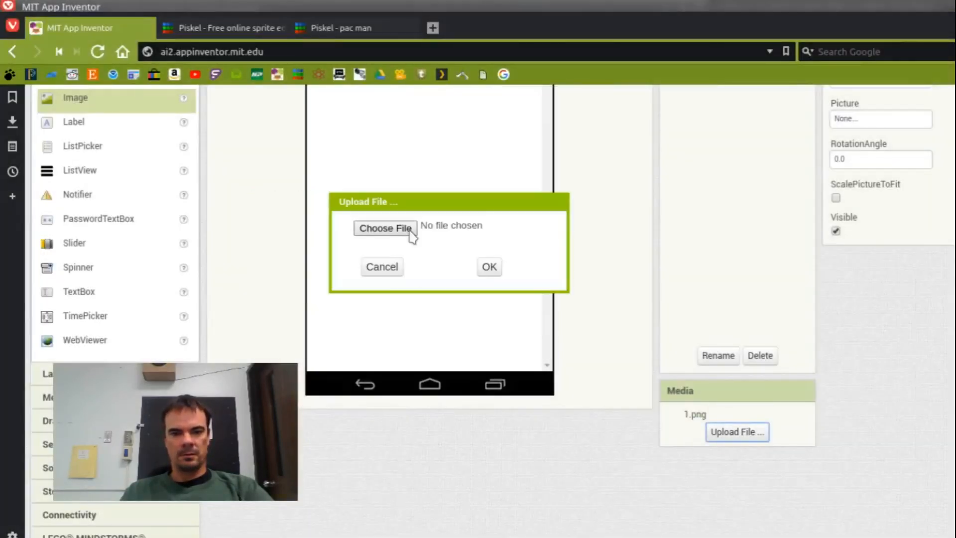
click(489, 267)
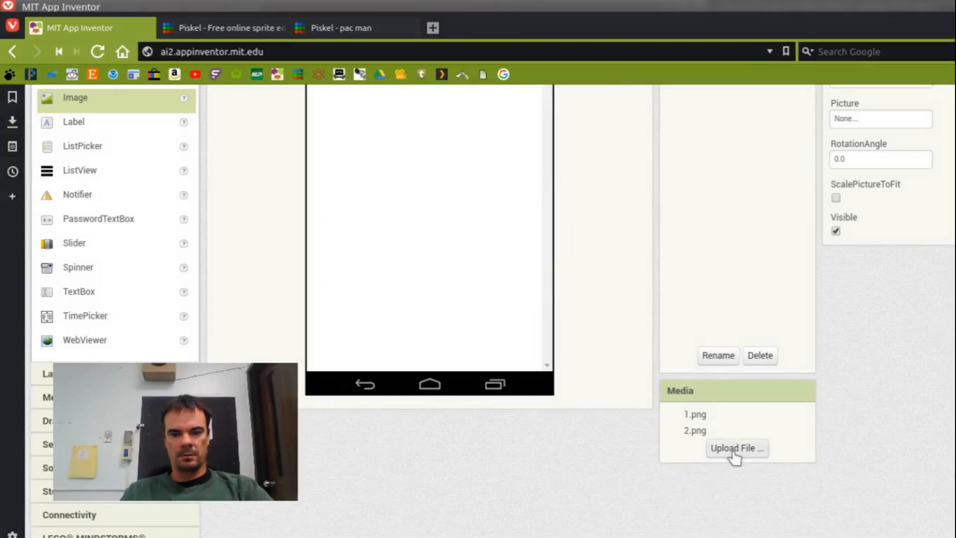
click(737, 449)
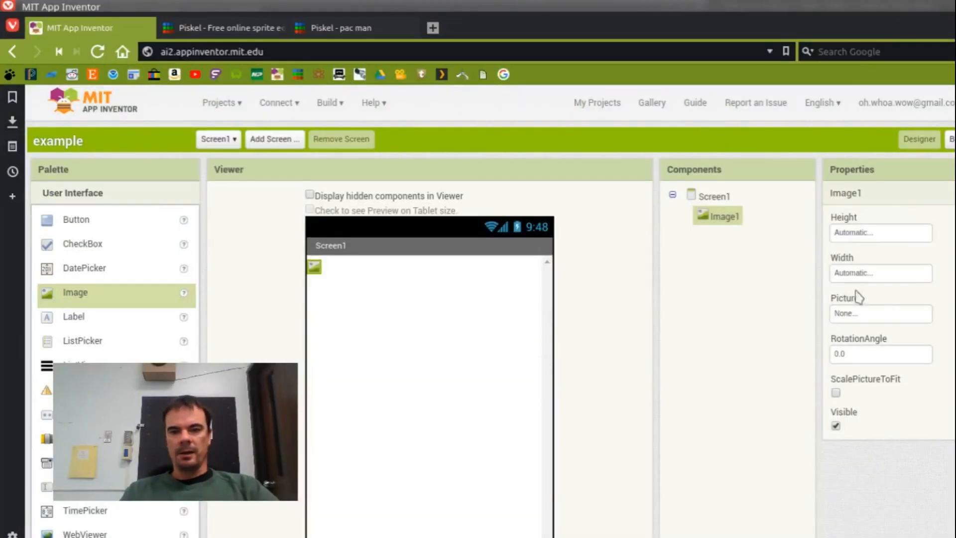
- Add Clock1 with TimerInterval 300 and go to the Blocks editor for its Timer event
scroll(down, 3)
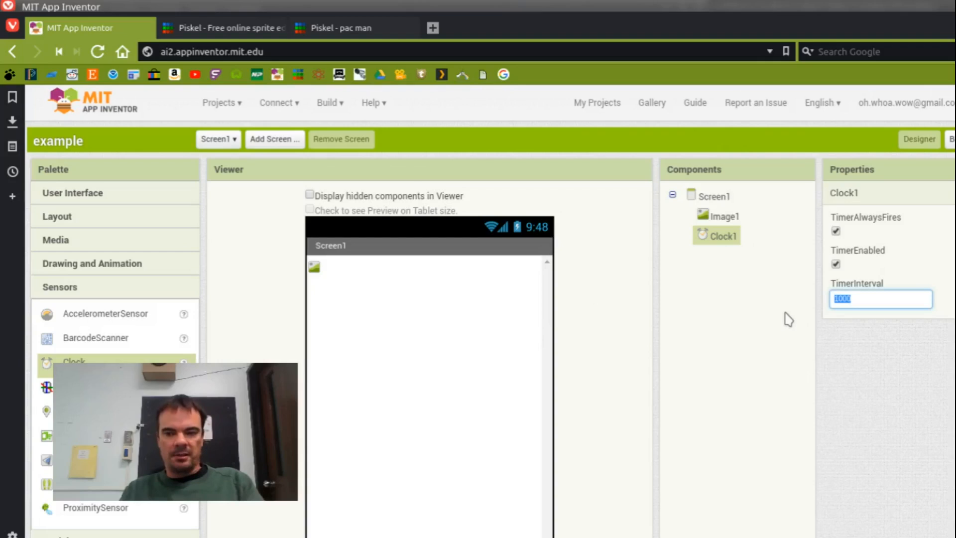
text(3)
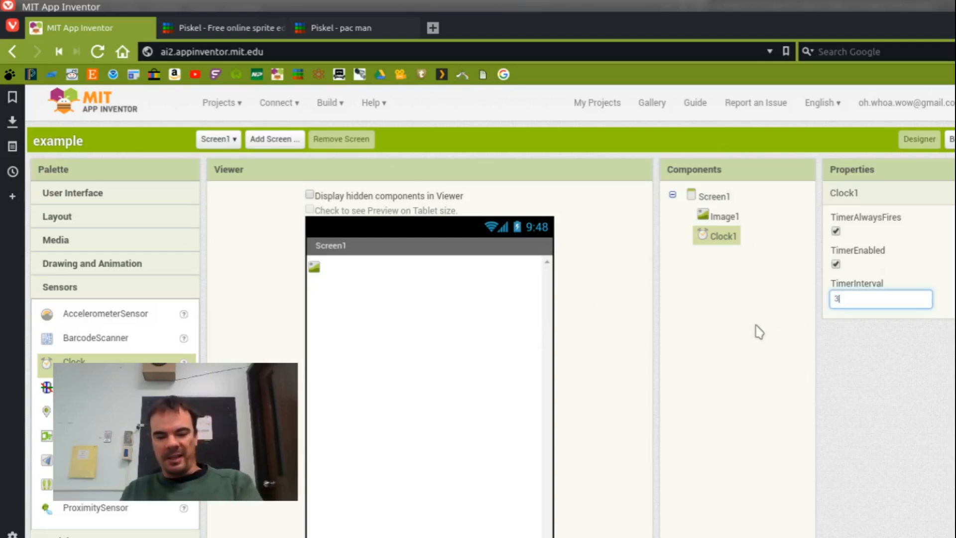
text(00)
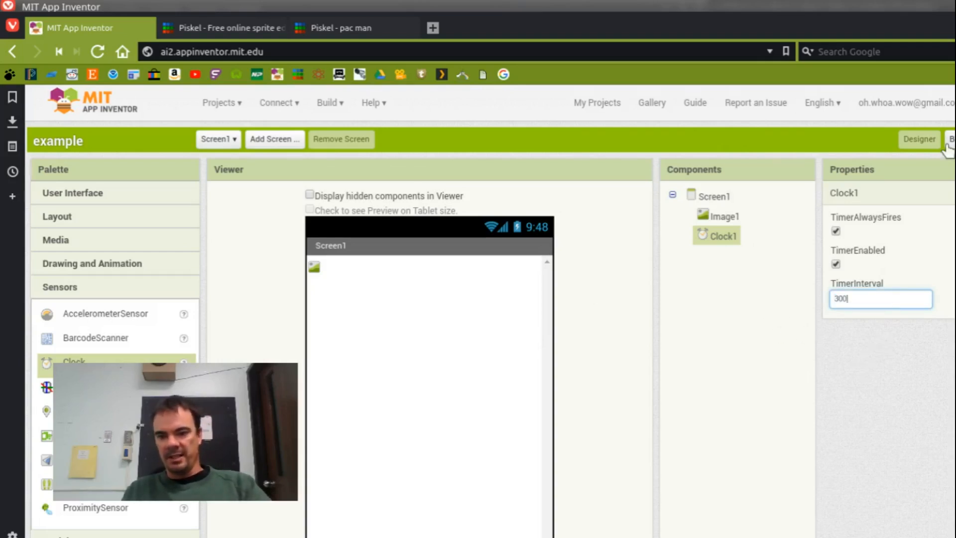
click(952, 139)
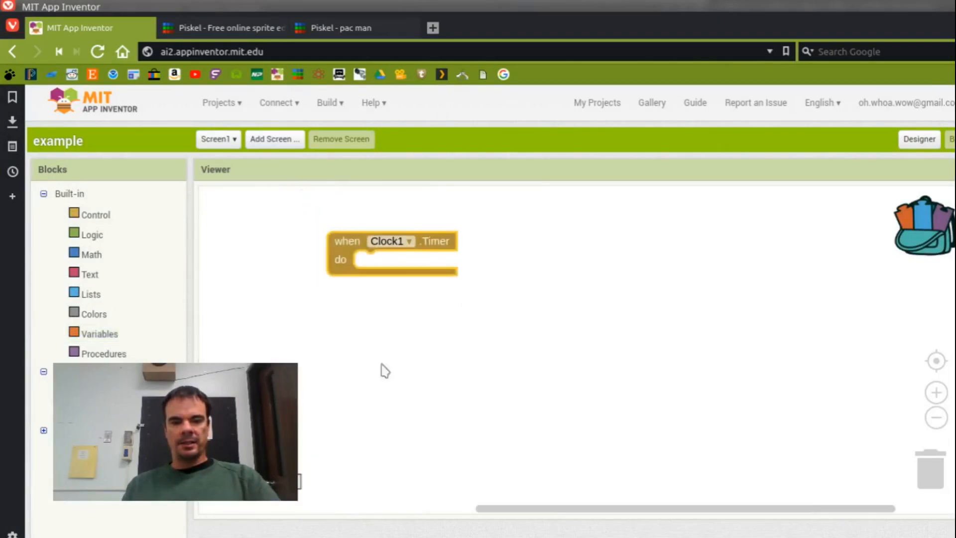
- Initialize global sprite_timer to 0, increment it by 1 in Clock1.Timer, and add an if block
click(99, 332)
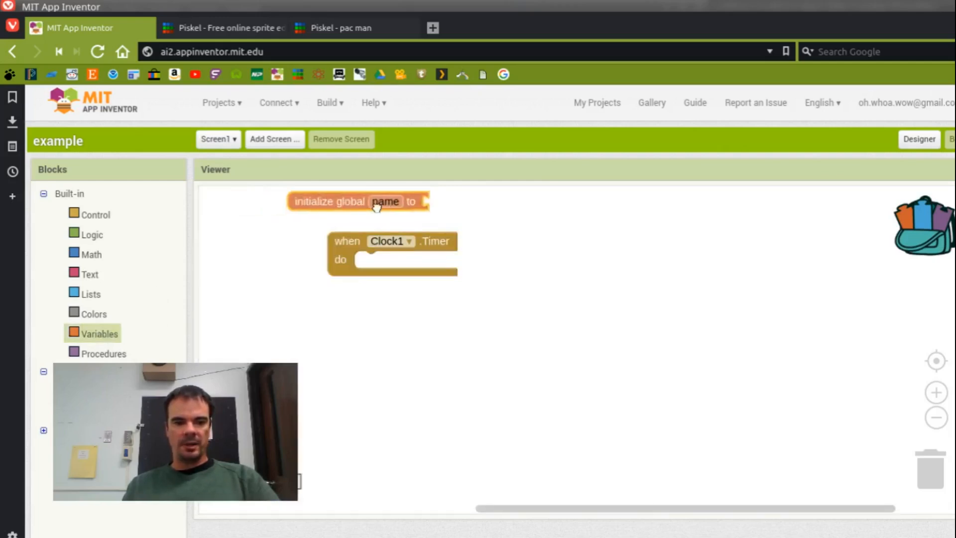
text(sprite_timer)
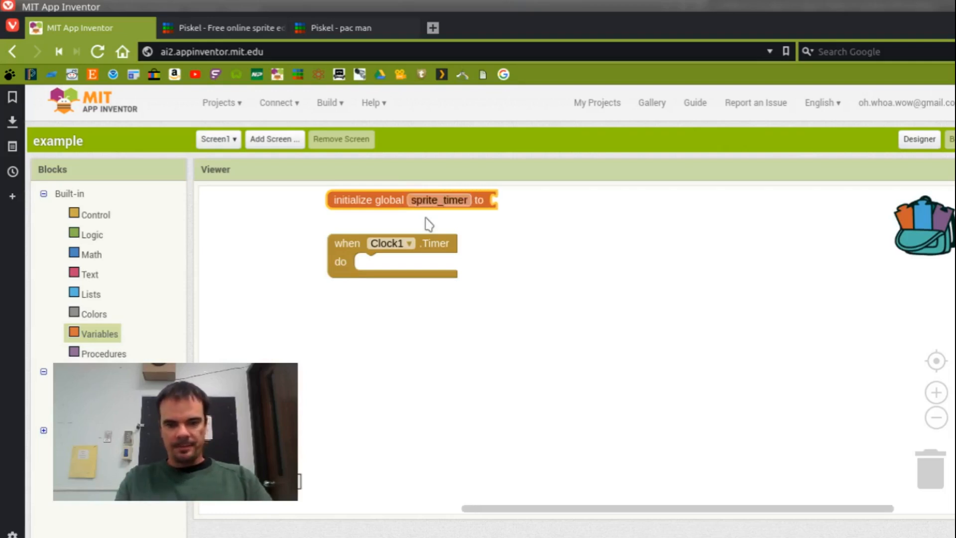
click(91, 254)
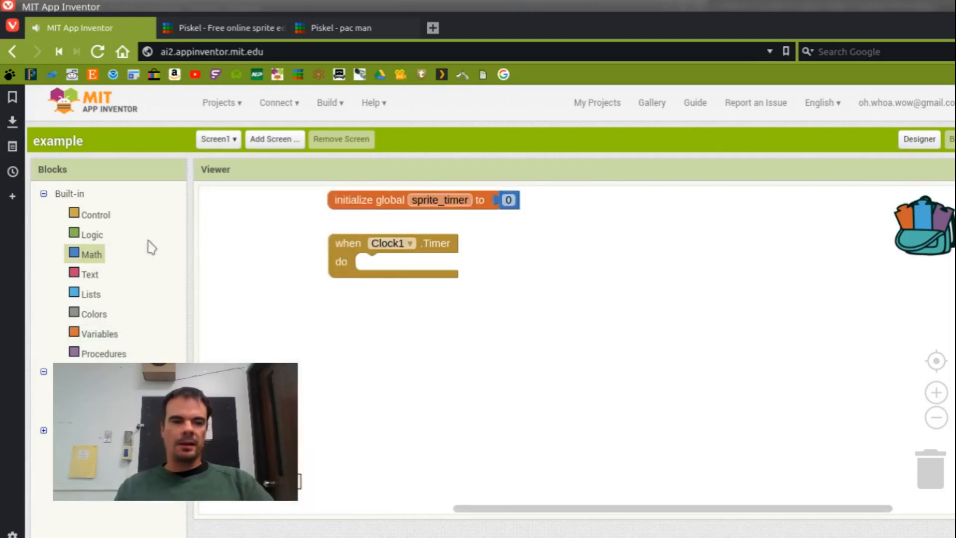
click(100, 333)
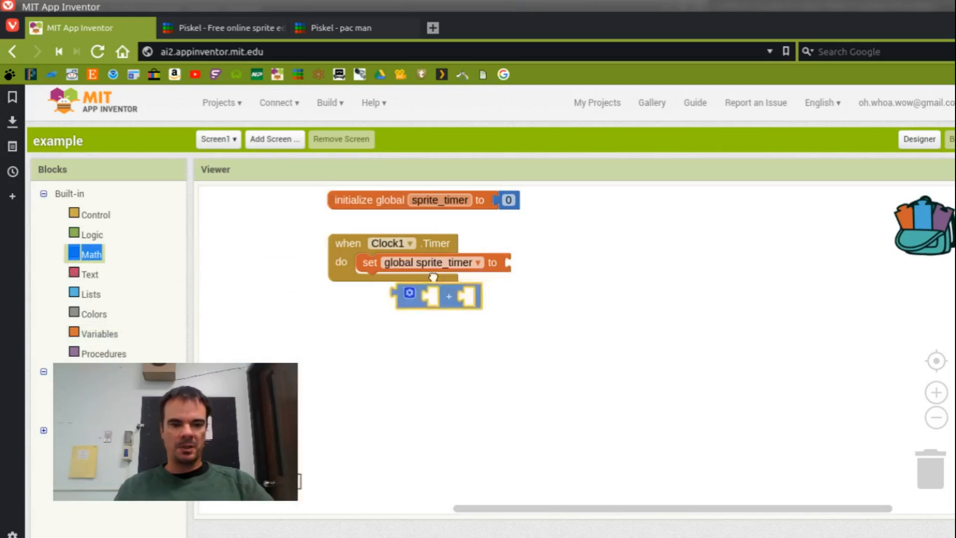
drag(436, 295, 549, 265)
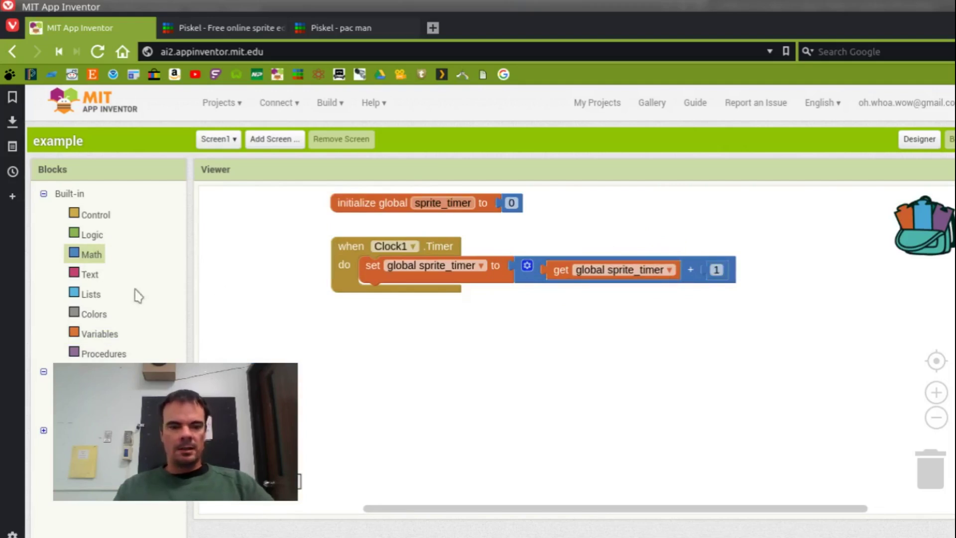
mouse_move(99, 254)
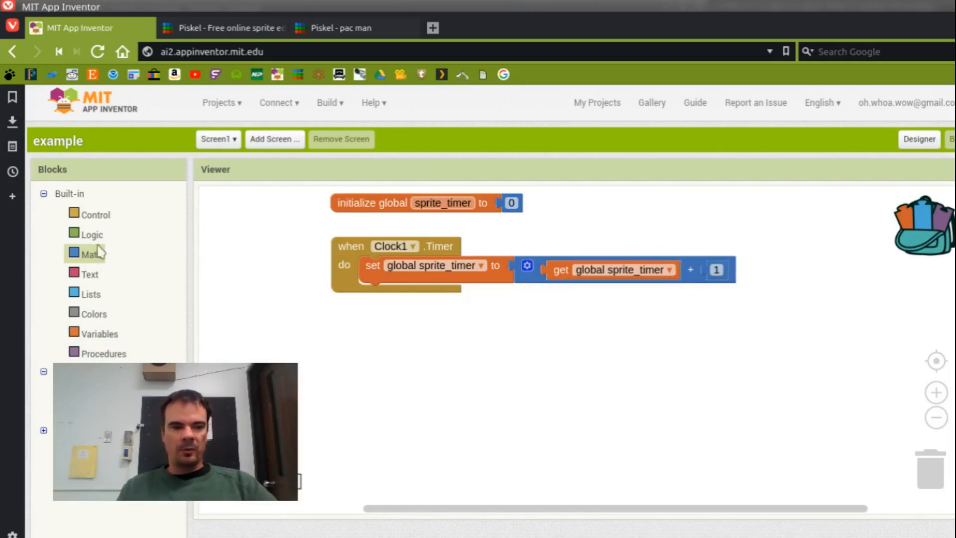
click(96, 214)
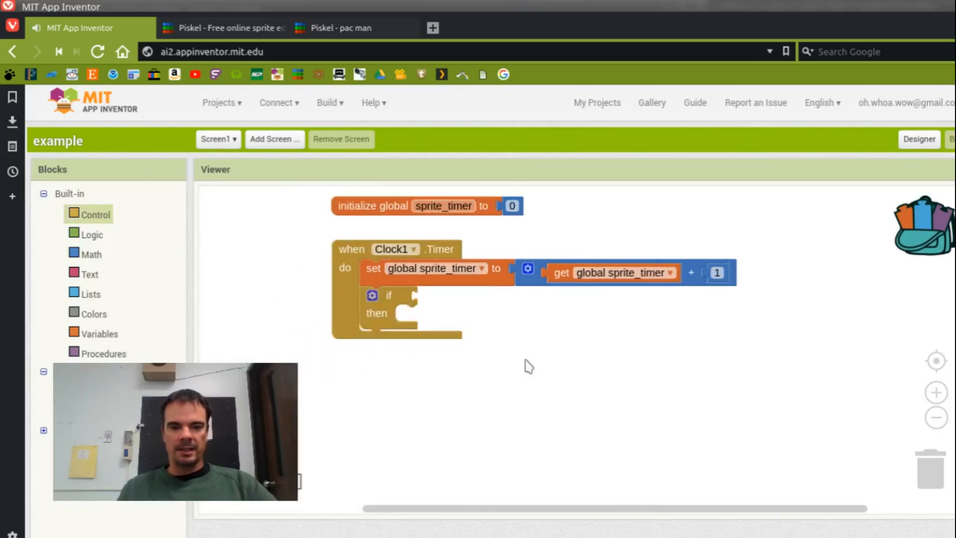
mouse_move(97, 258)
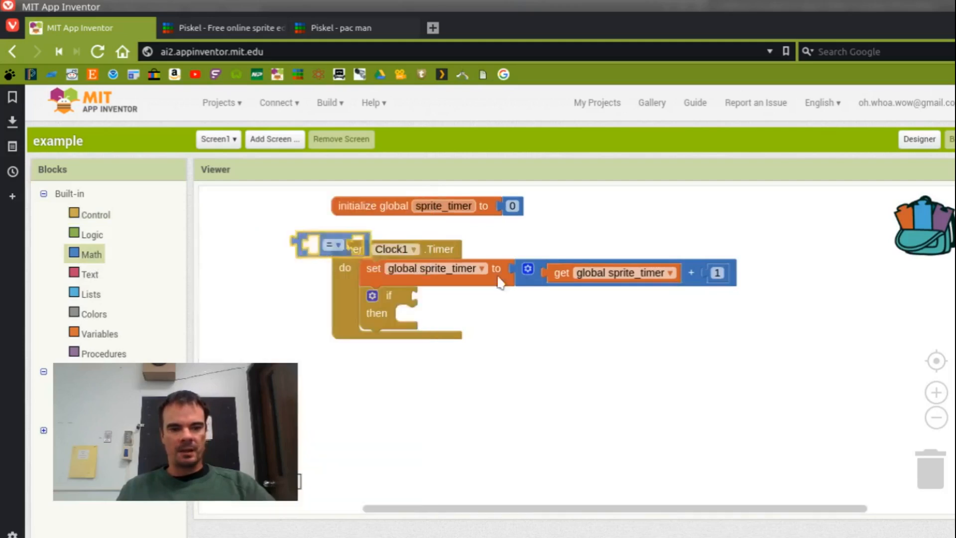
- Make the if block test whether global sprite_timer equals 5
drag(332, 243, 454, 300)
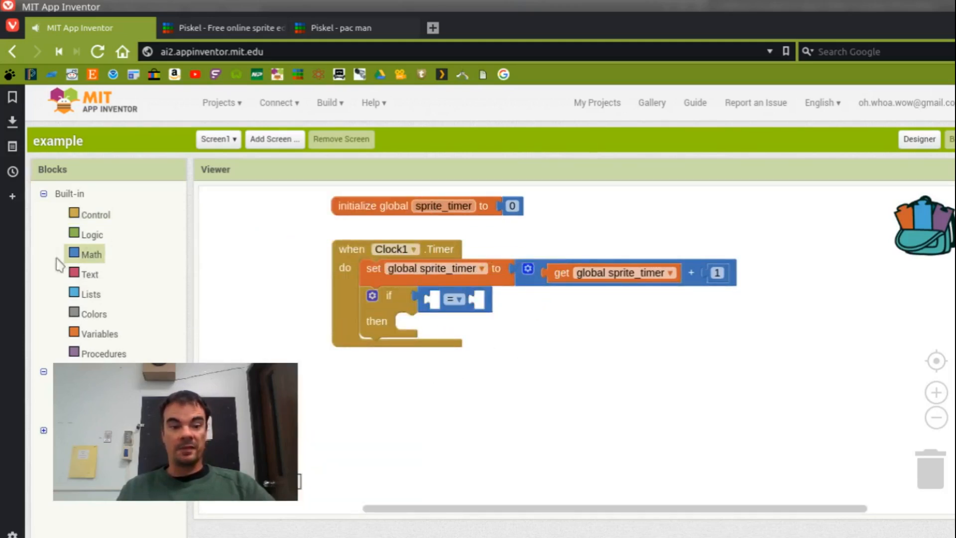
click(91, 254)
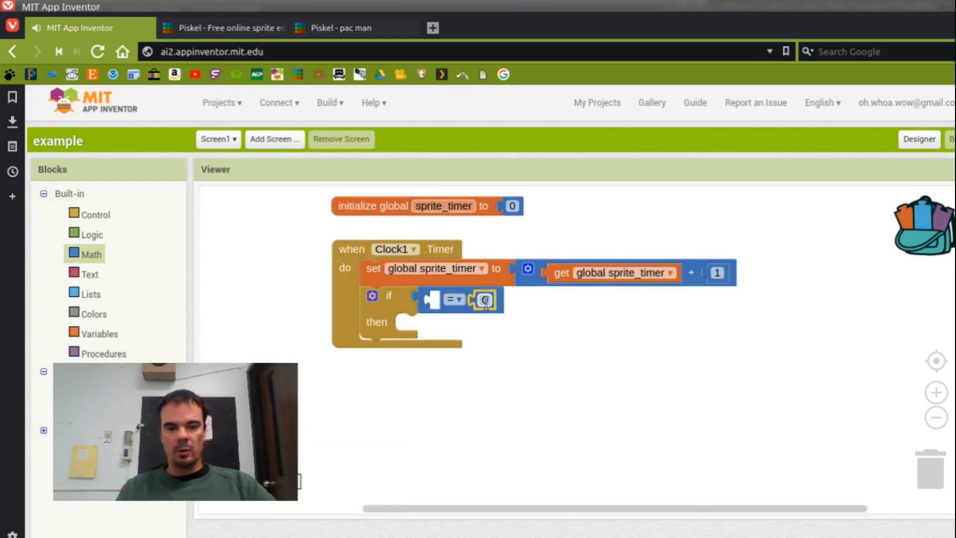
text(5)
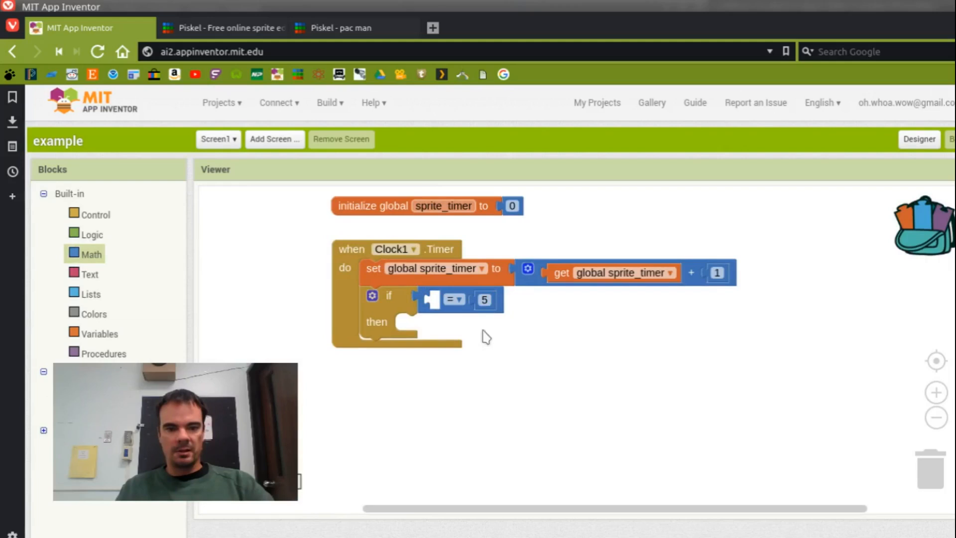
mouse_move(89, 255)
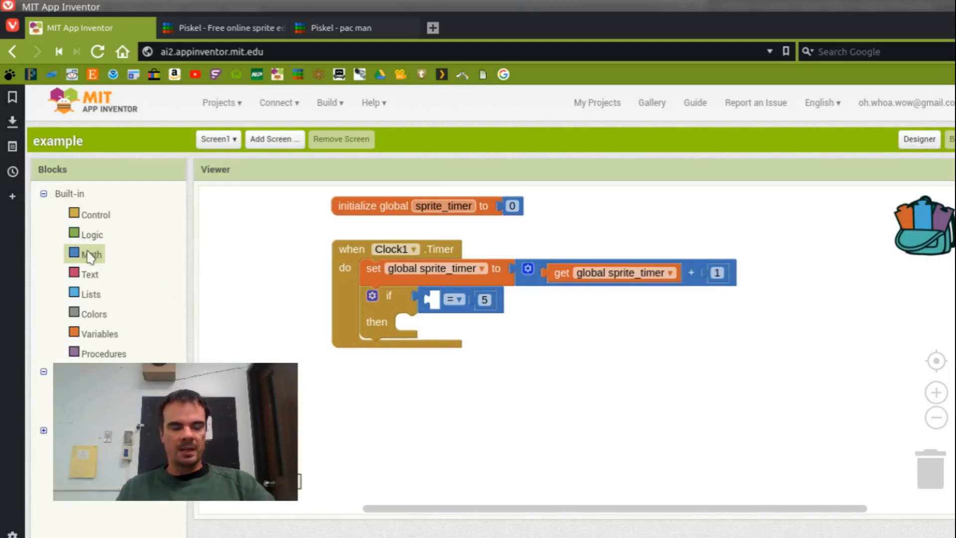
click(99, 332)
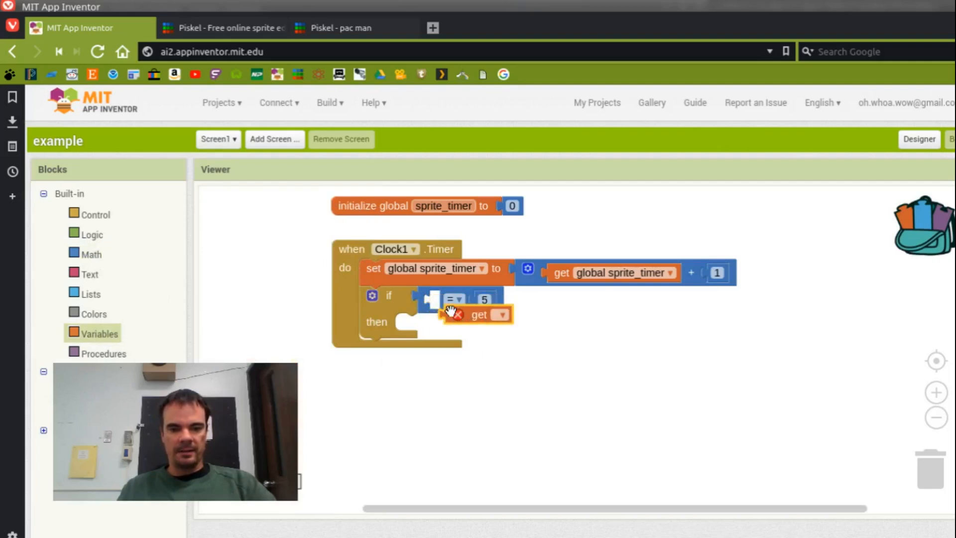
drag(479, 314, 445, 300)
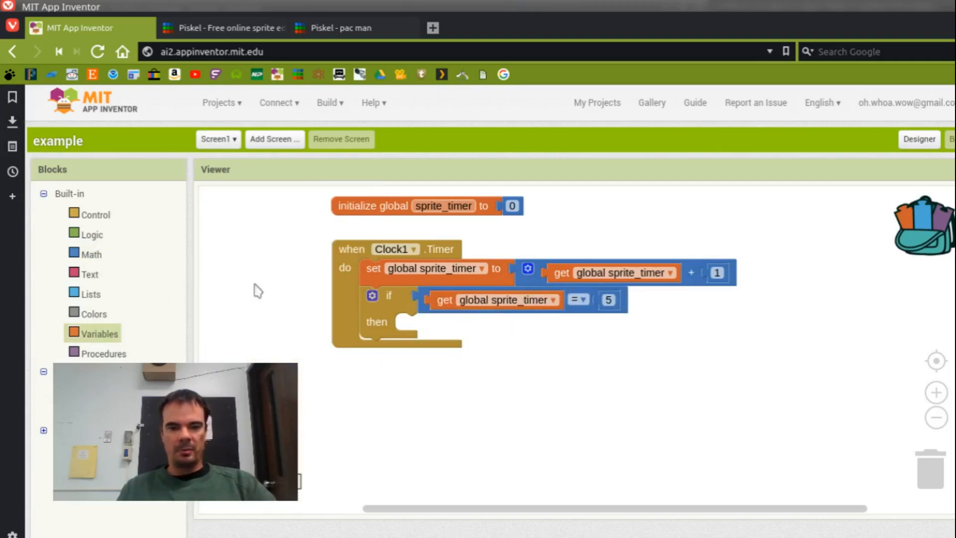
- In the then branch, reset global sprite_timer to 1
click(100, 332)
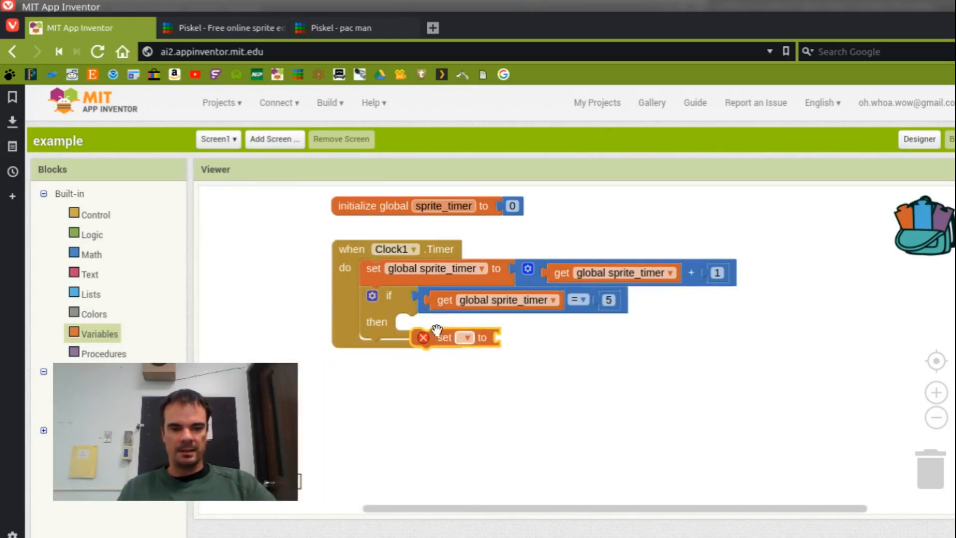
drag(442, 337, 430, 322)
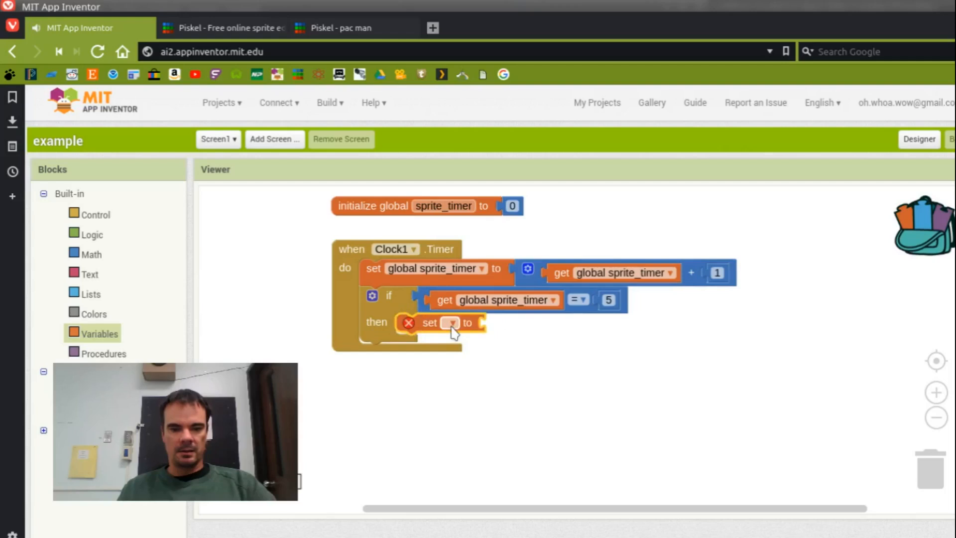
click(91, 254)
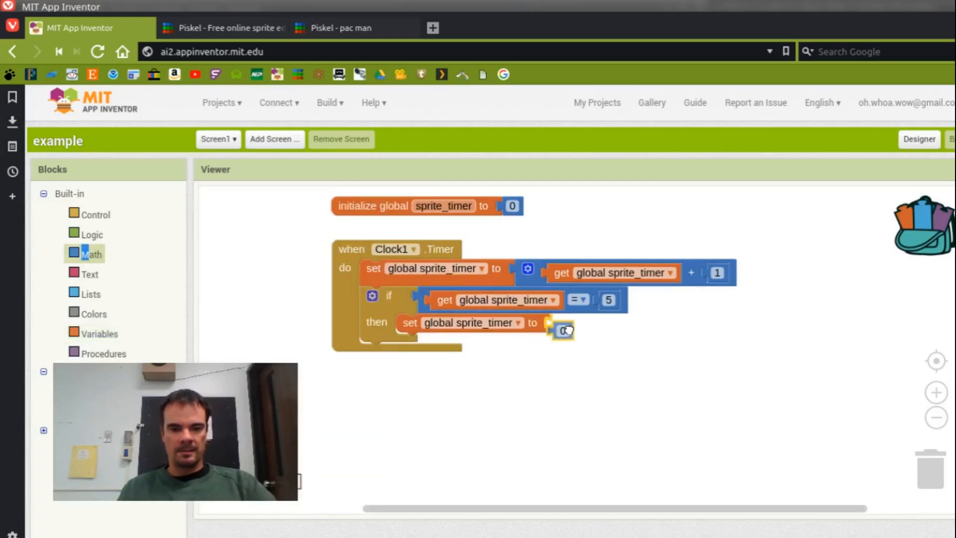
text(1)
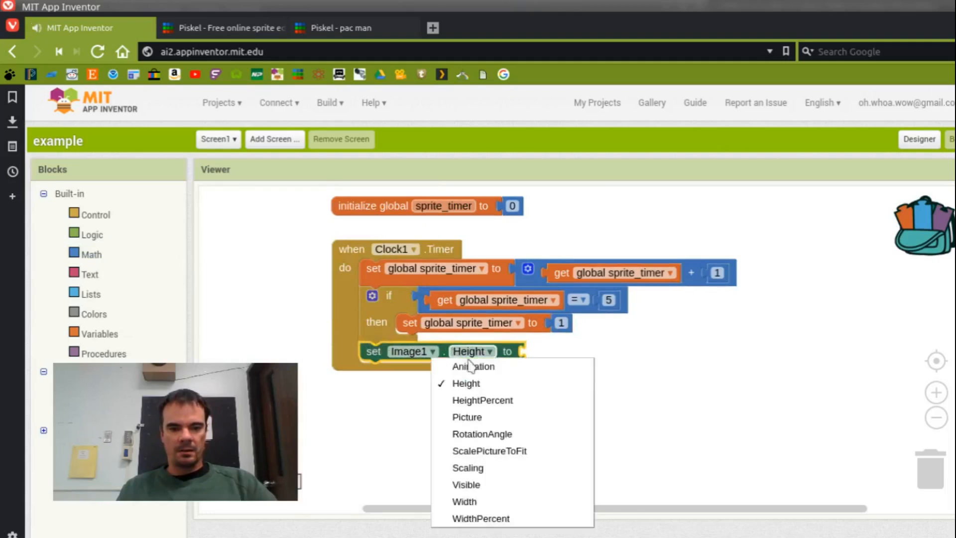
- Change the set Image1 block to Picture and return to the Designer showing Clock1's settings
click(466, 416)
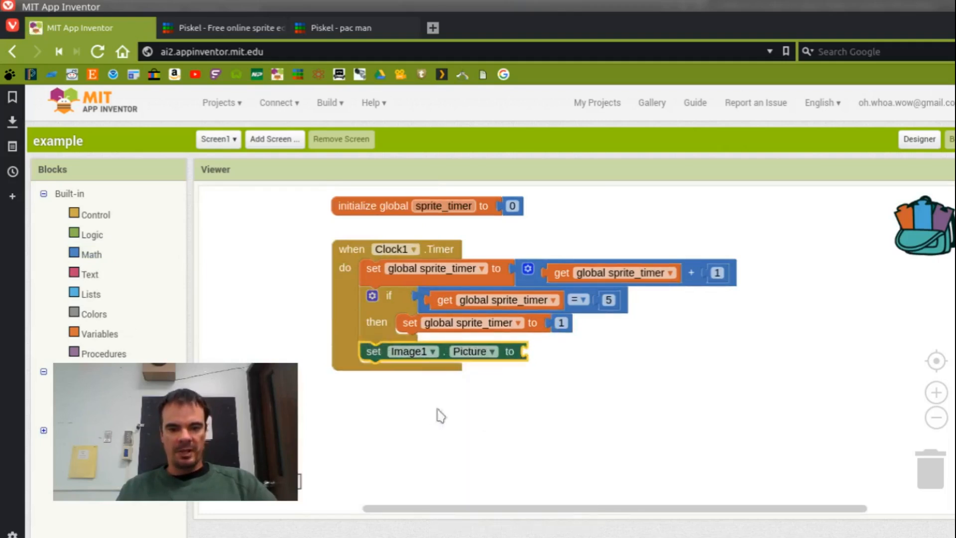
mouse_move(113, 302)
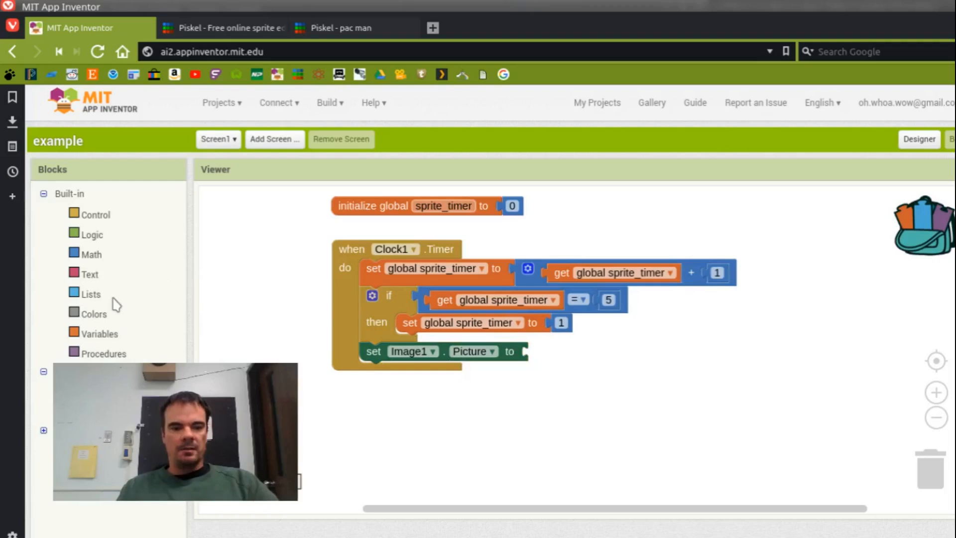
click(919, 139)
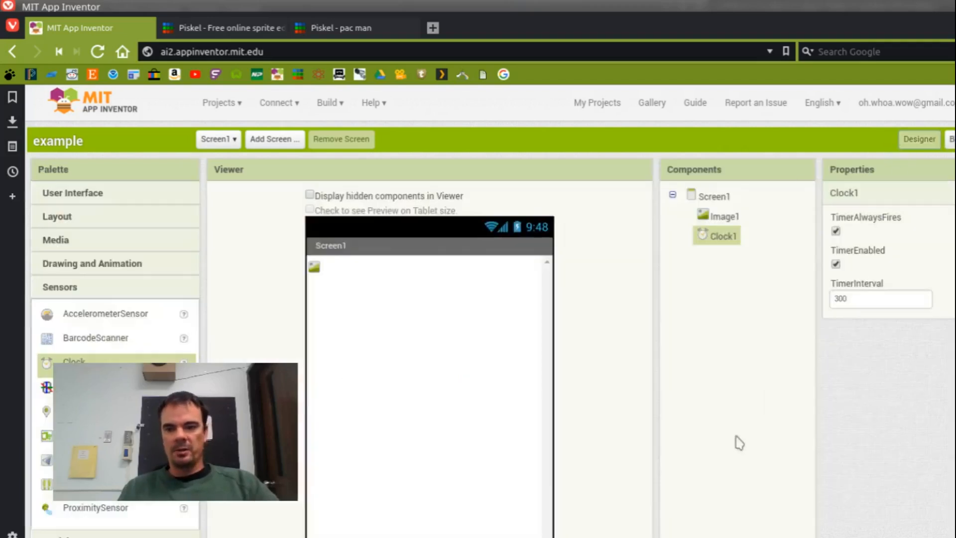
scroll(down, 3)
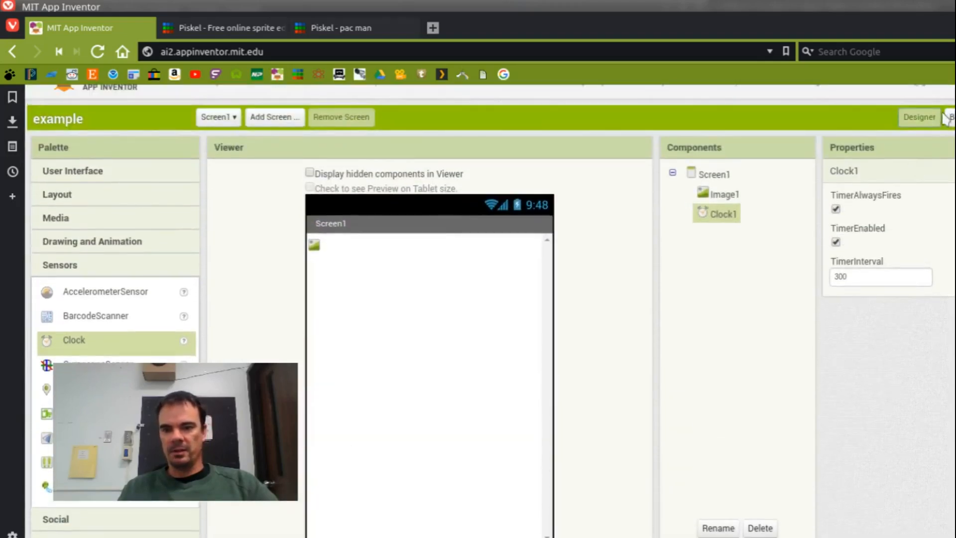
- Join get global sprite_timer with a text piece '.png' into Image1.Picture inside Clock1.Timer
click(953, 118)
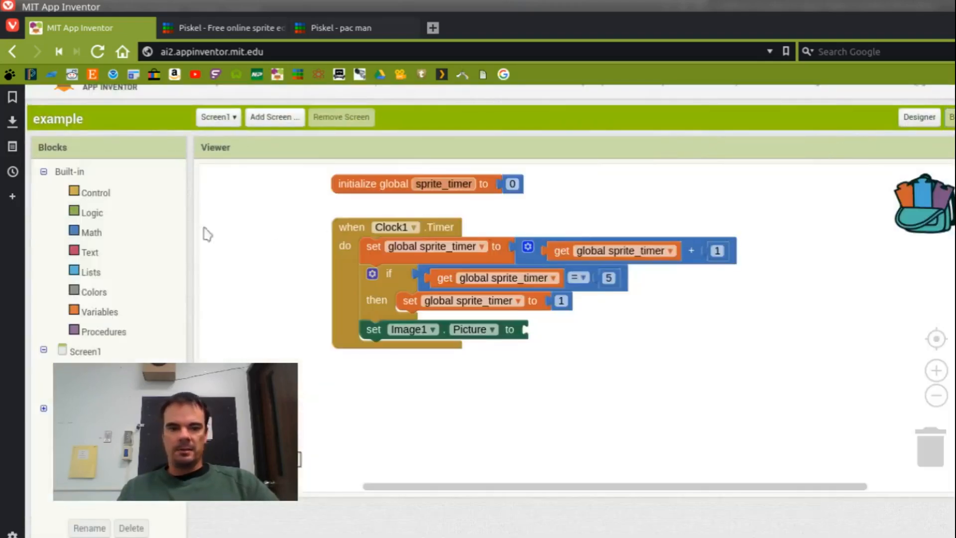
click(89, 252)
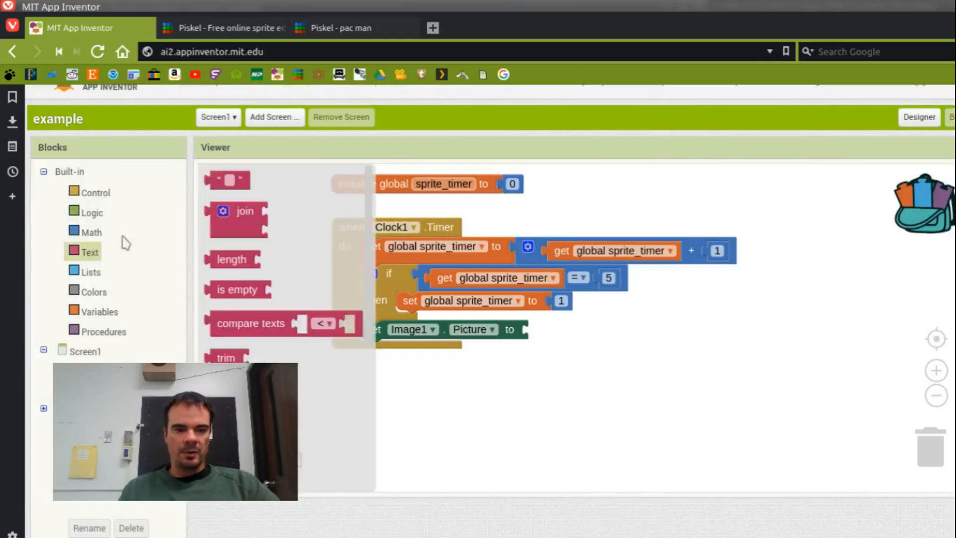
drag(245, 210, 563, 329)
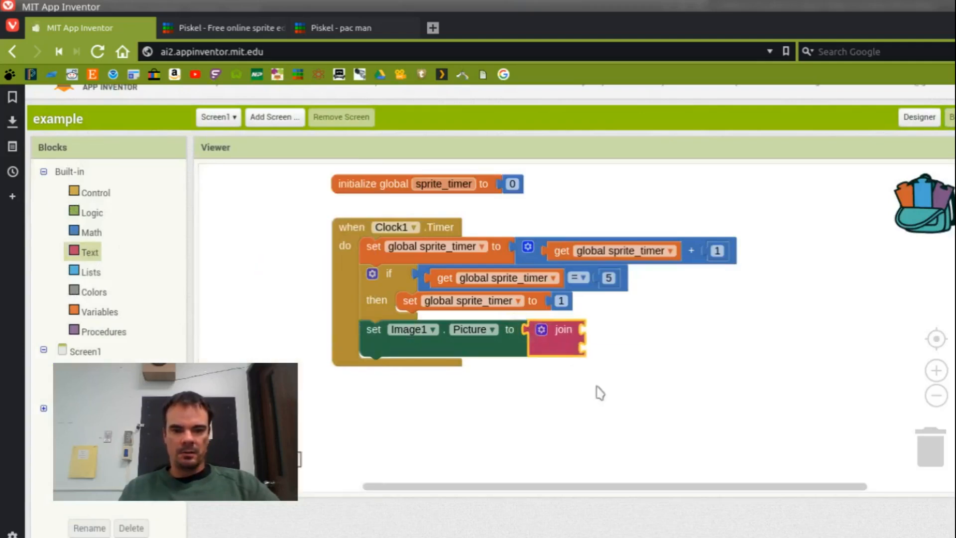
click(91, 251)
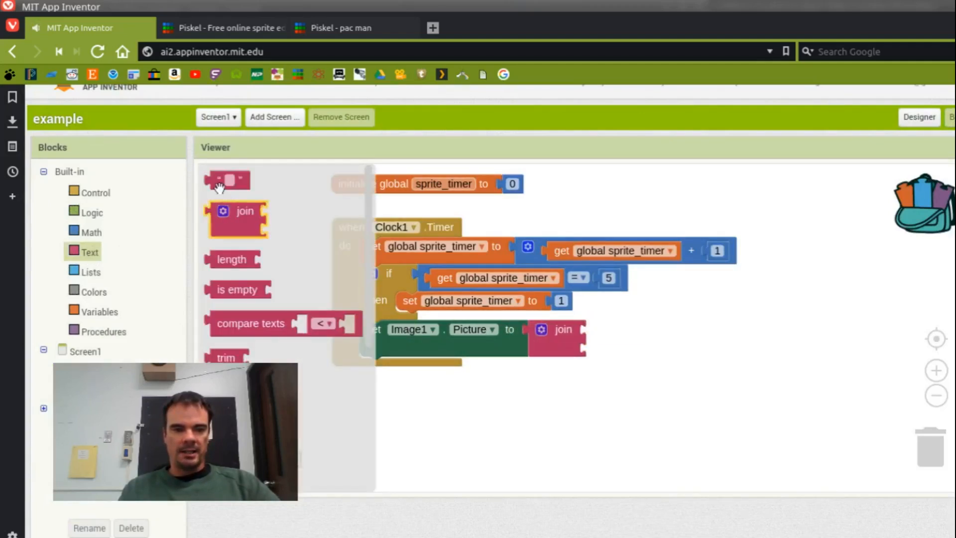
drag(227, 181, 603, 335)
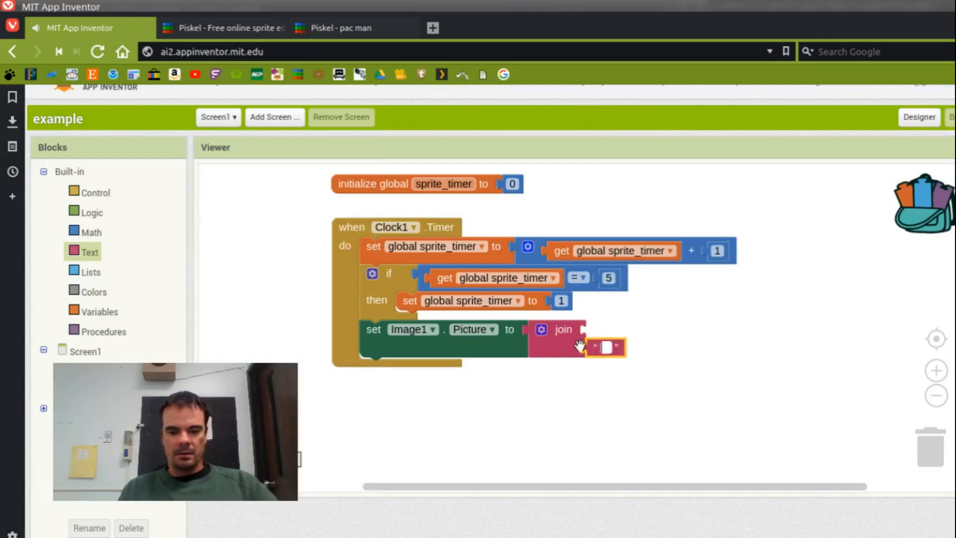
text(.png)
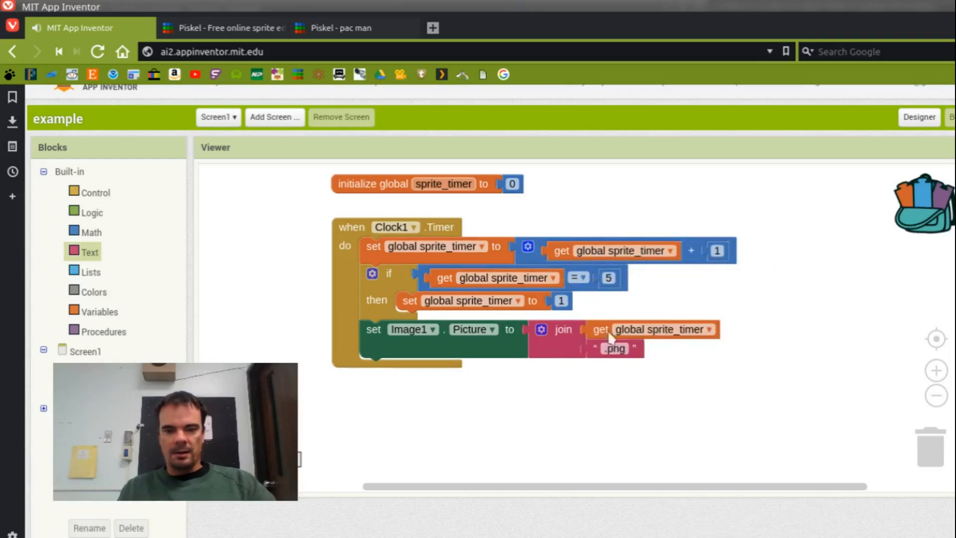
mouse_move(684, 391)
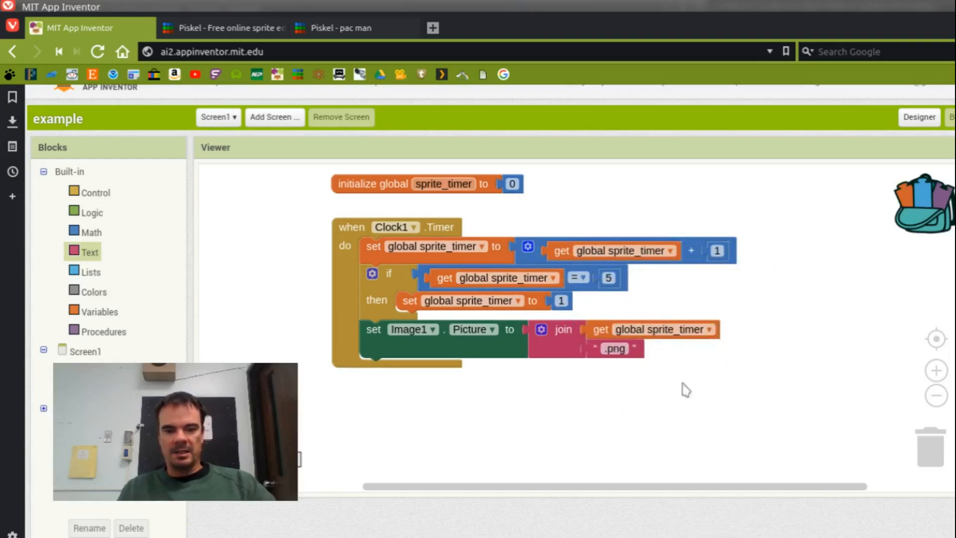
mouse_move(297, 333)
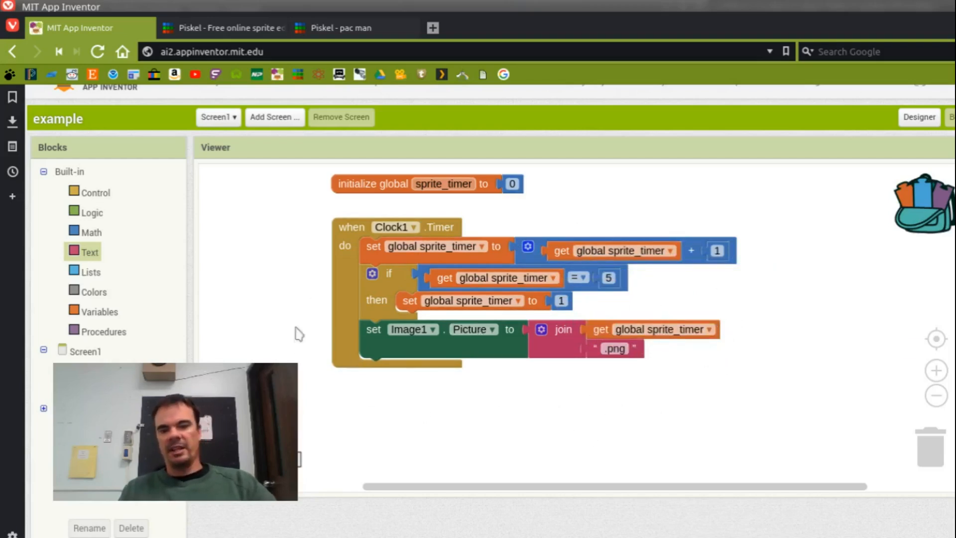
mouse_move(717, 309)
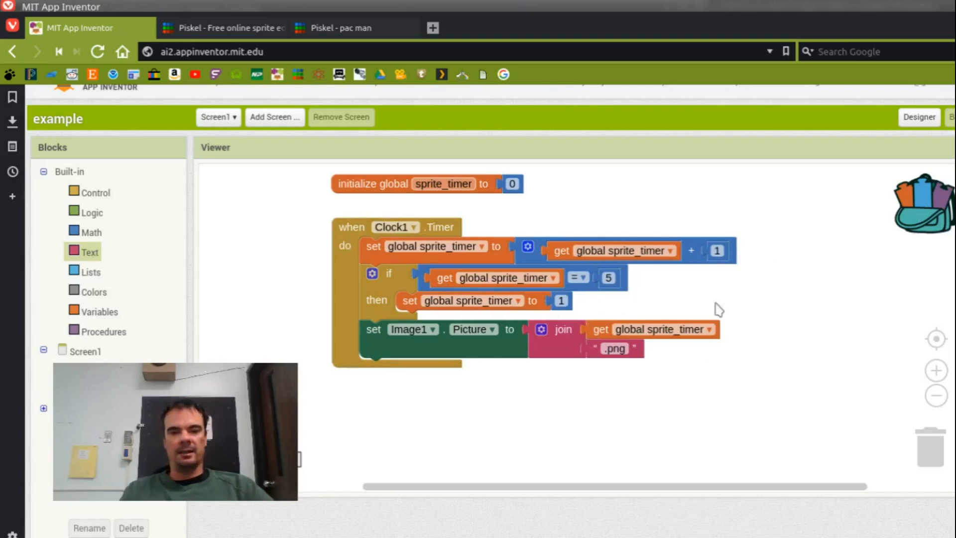
mouse_move(635, 331)
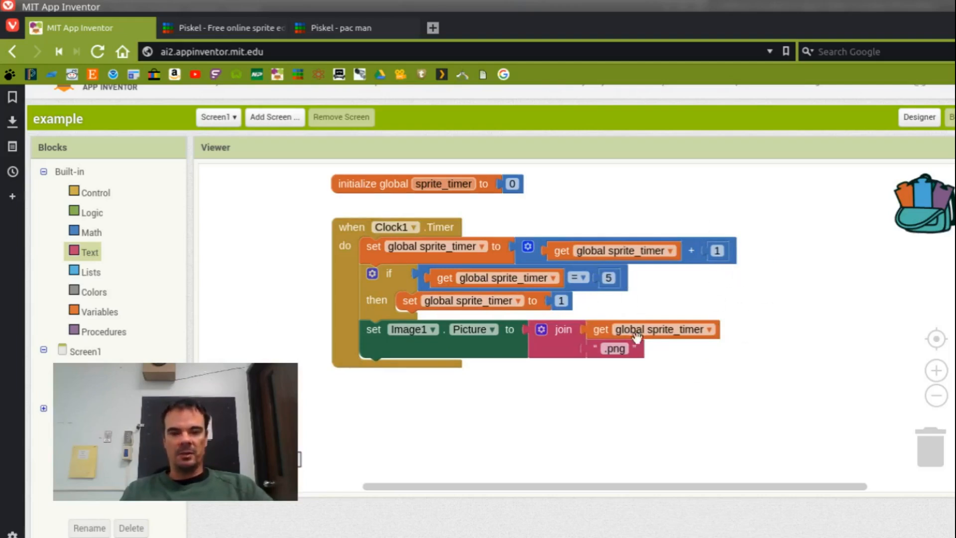
mouse_move(544, 454)
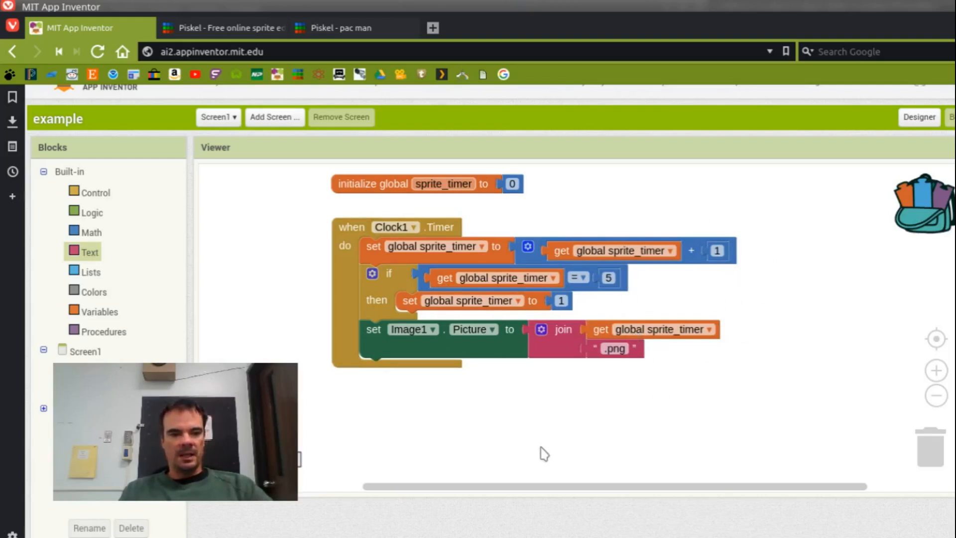
mouse_move(447, 414)
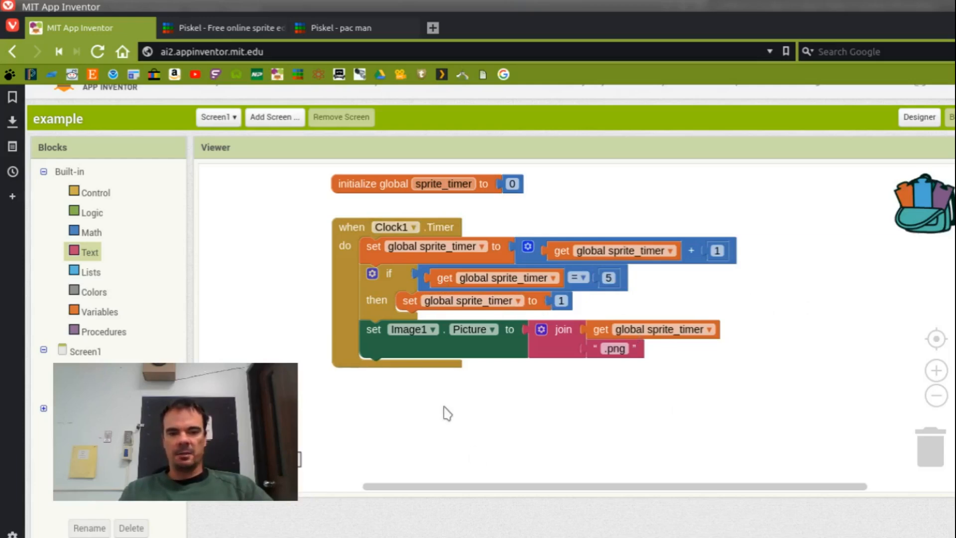